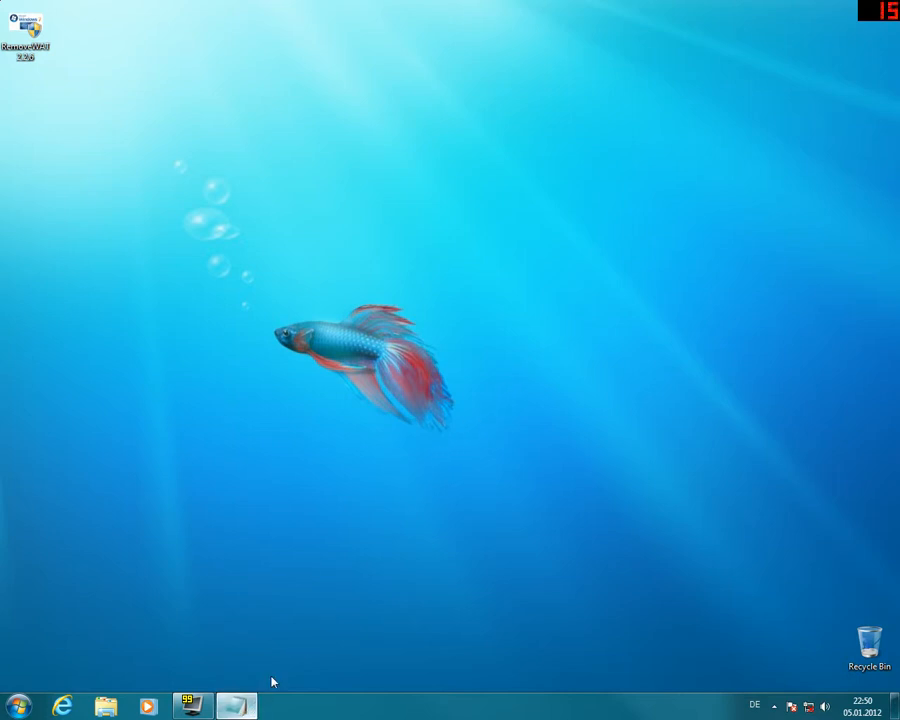
- Open Notepad and type the greeting 'Also ich bins mal wieder!'
click(238, 704)
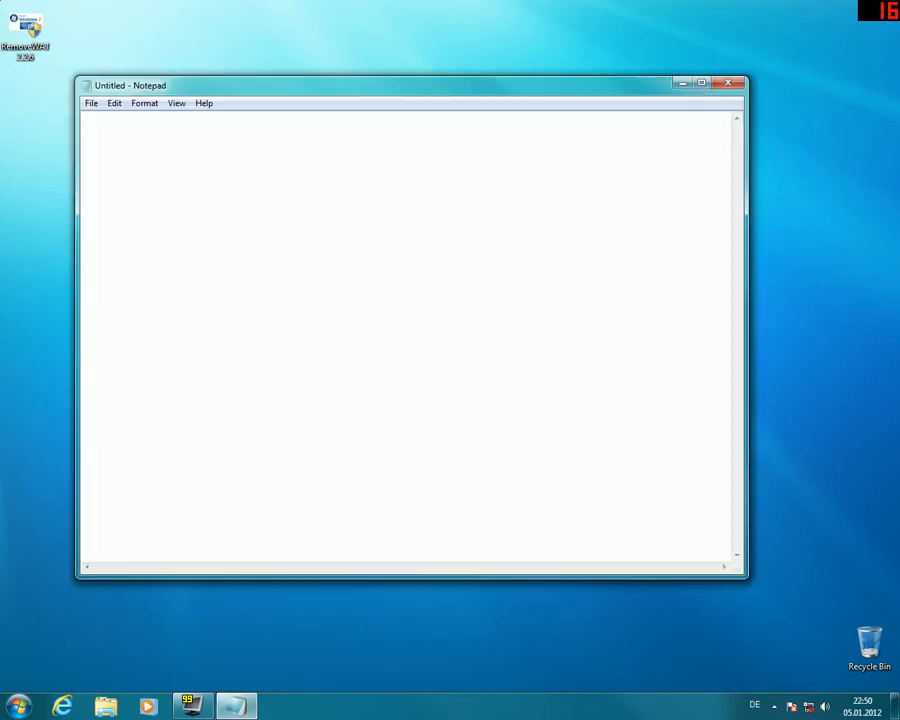
text(Also)
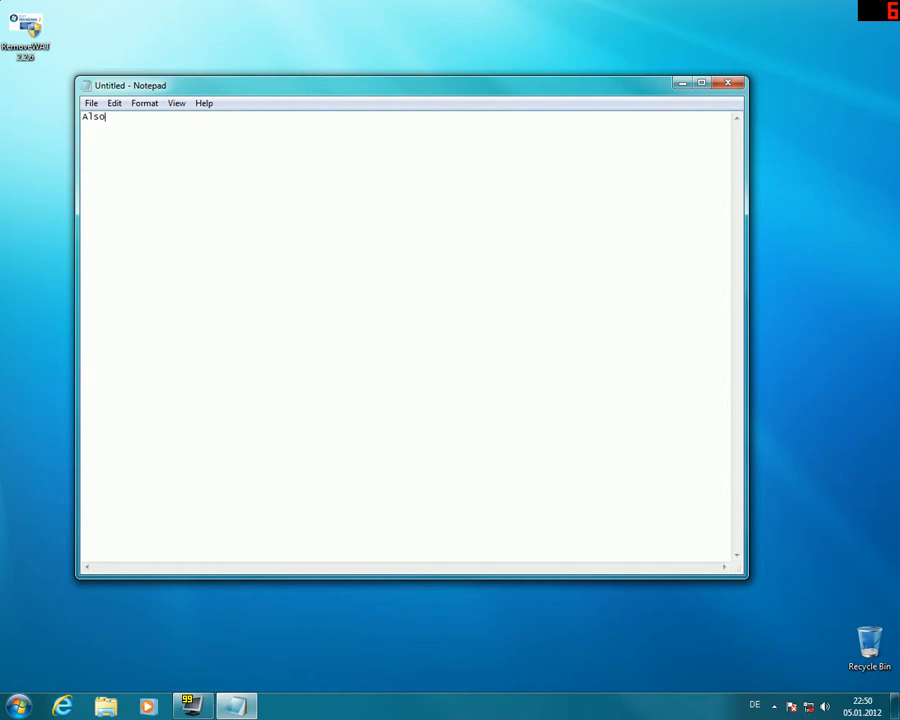
text(ich bins ma)
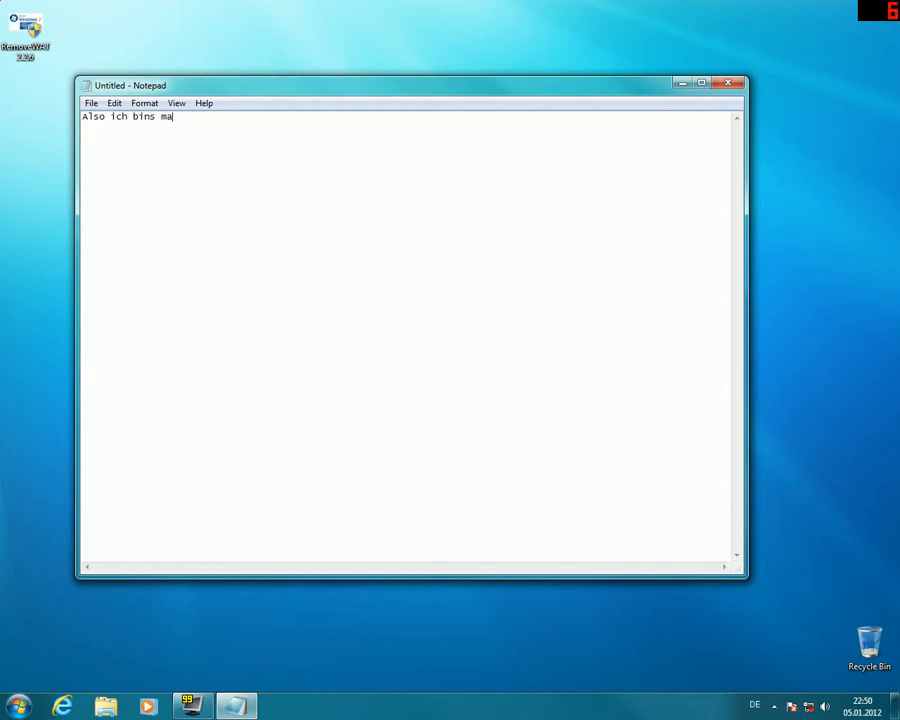
text(l wieder)
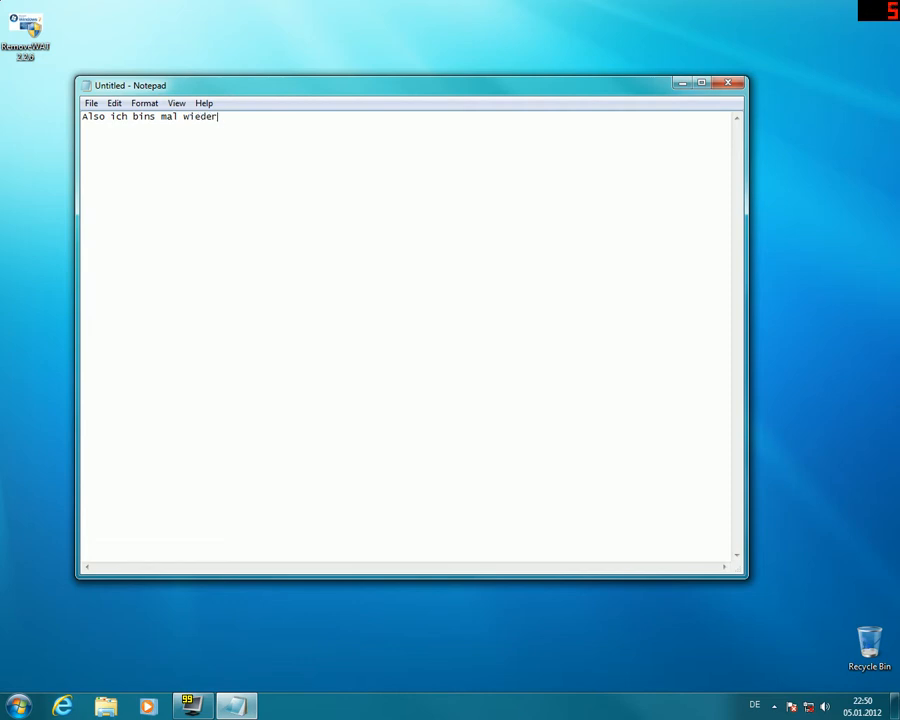
text(! ()
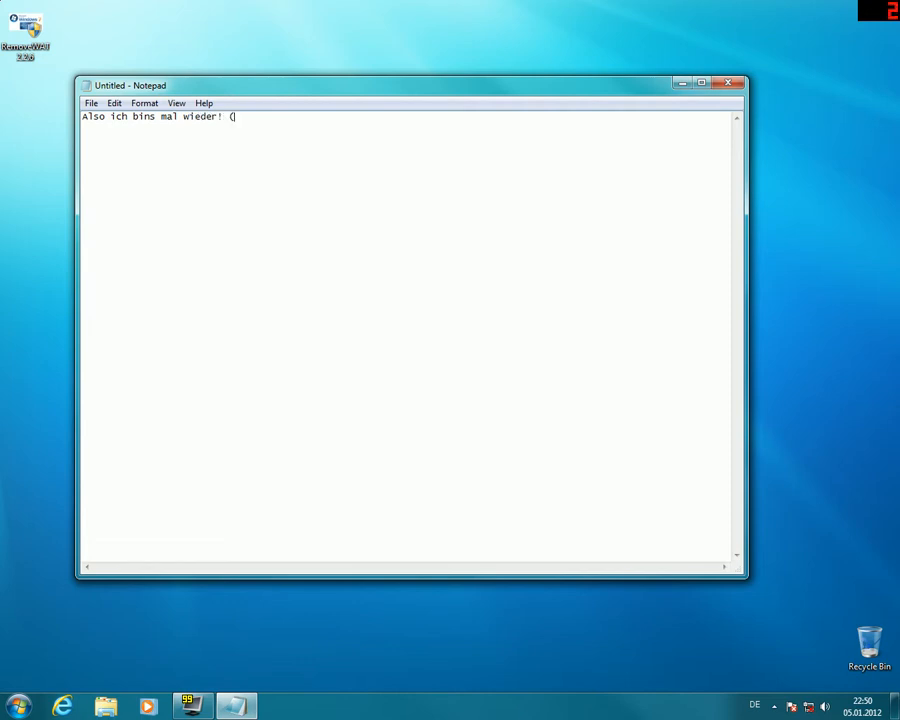
- Sign the greeting 'Euer …' with the author's nickname in parentheses and an o.o emoticon
text(Euer P)
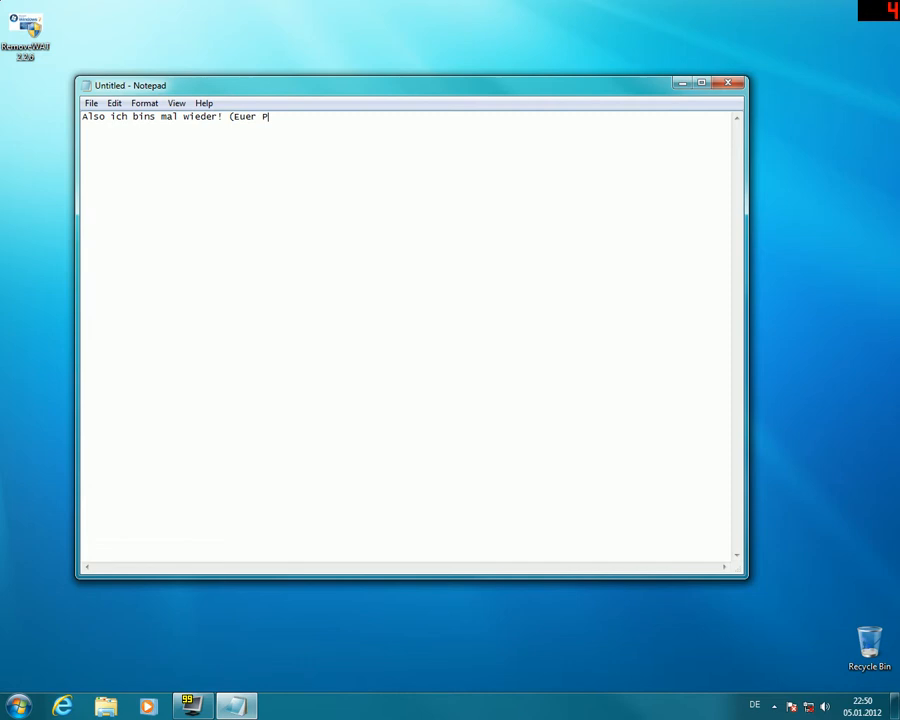
text(osionI)
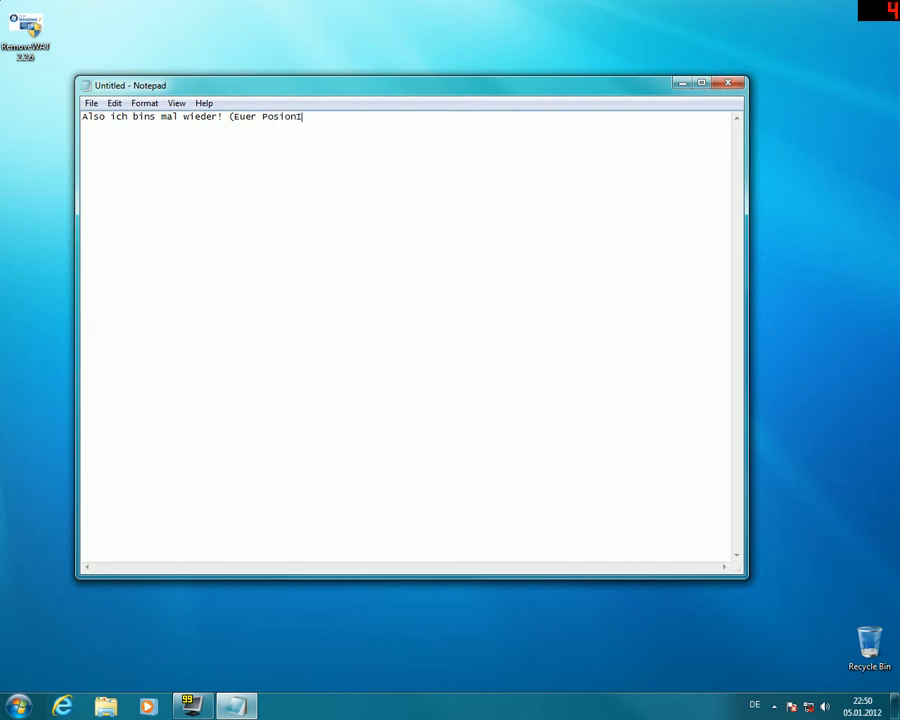
text(IvyBUL)
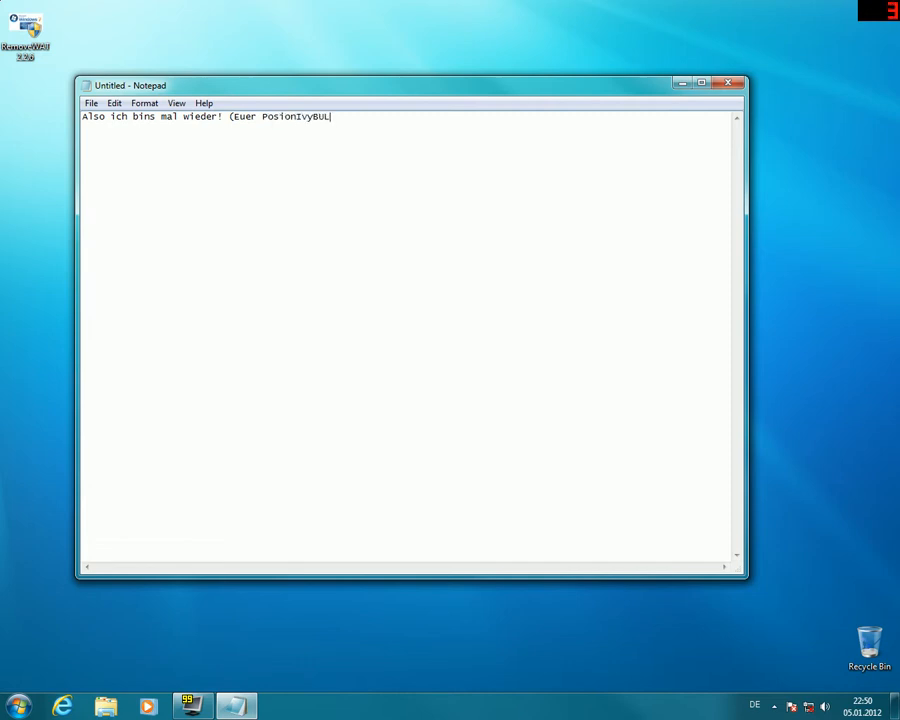
text())
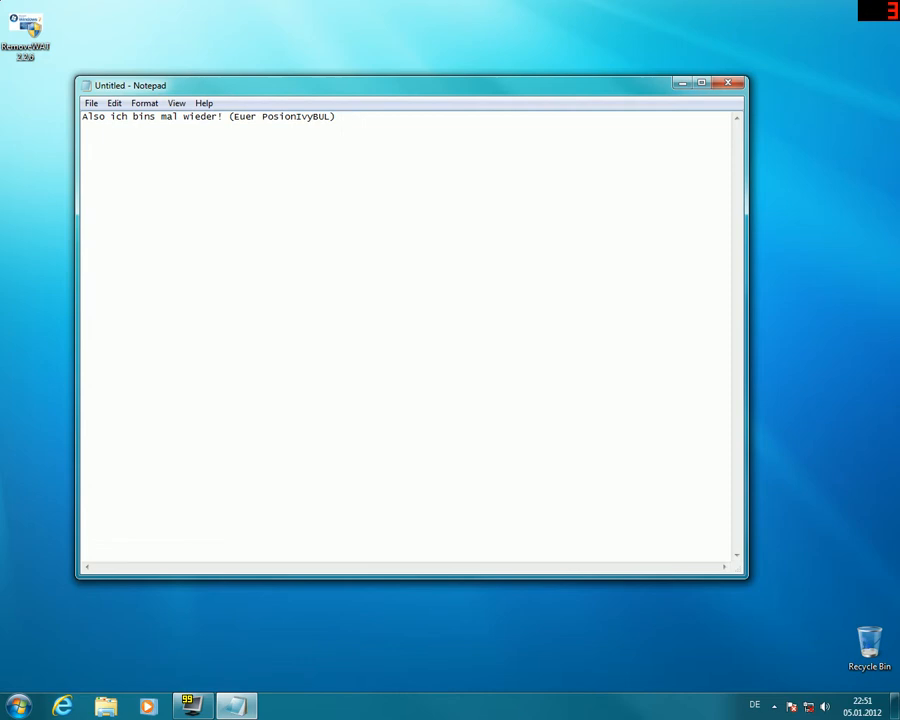
text(o.o)
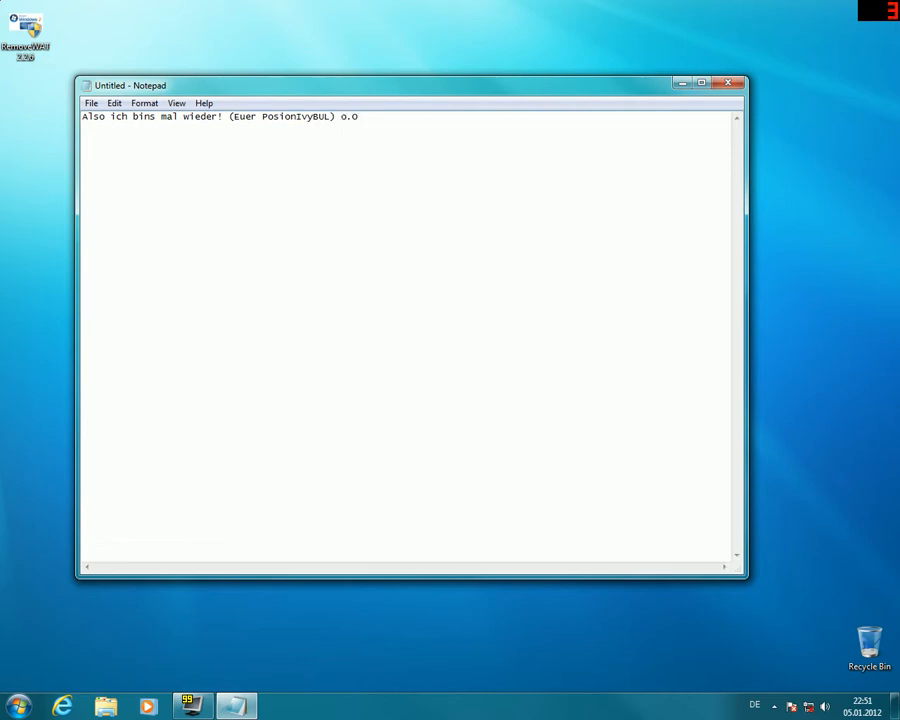
- Type 'Also heute zeige ich euch ein Tool mit dem ihr Windows 7'
text(Also)
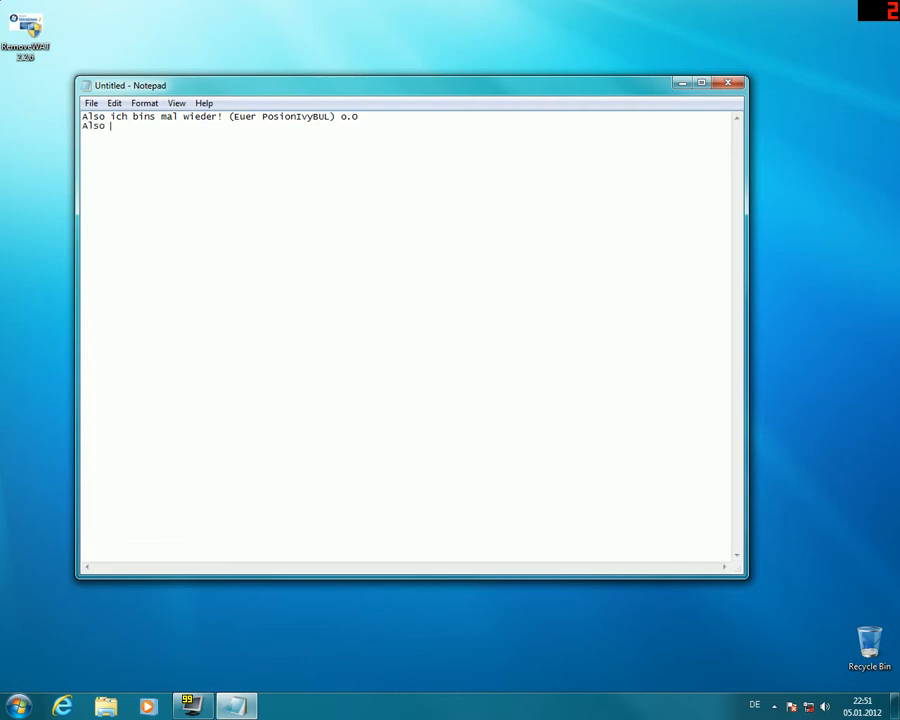
text(heute)
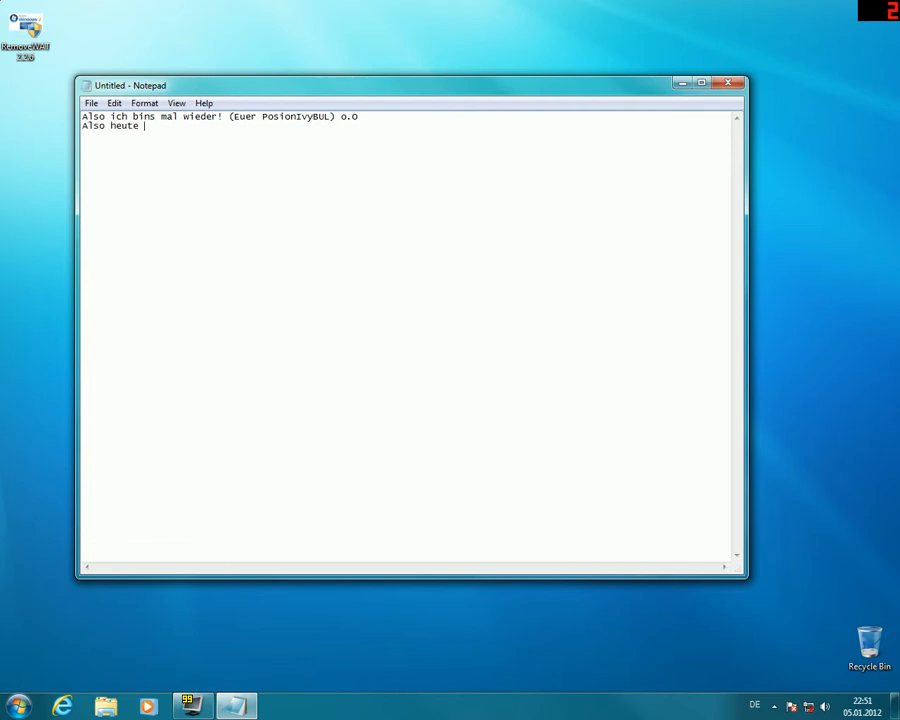
text(zeige)
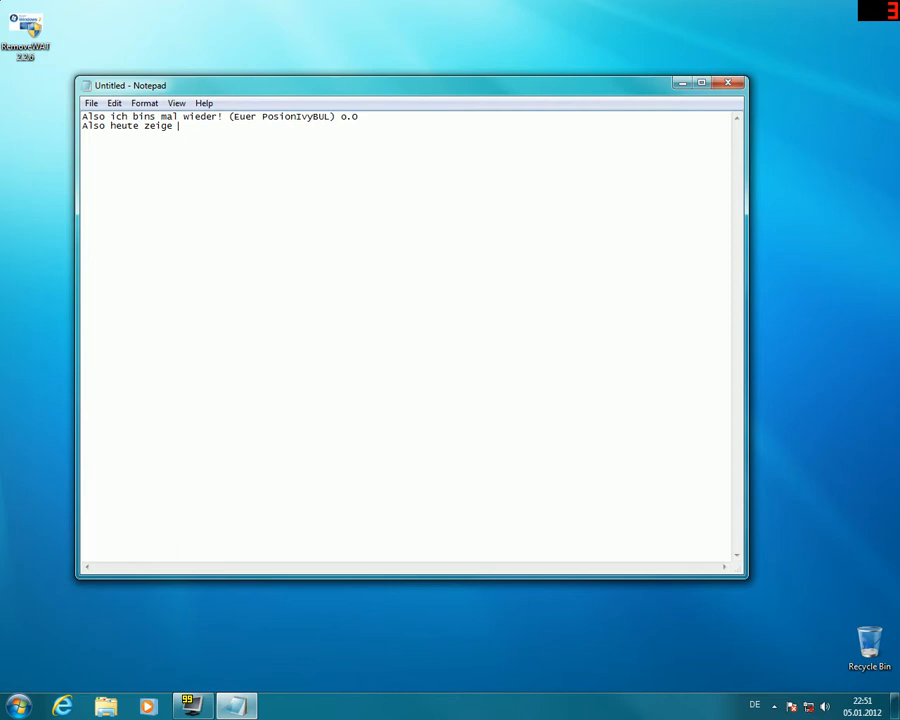
text(ich euch ein T)
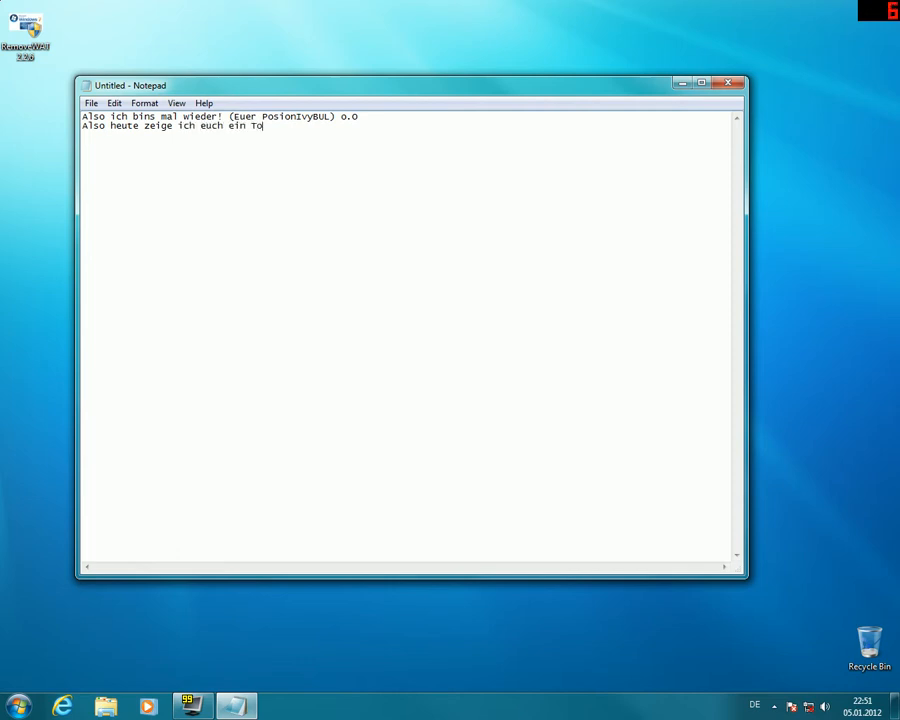
text(ol mit)
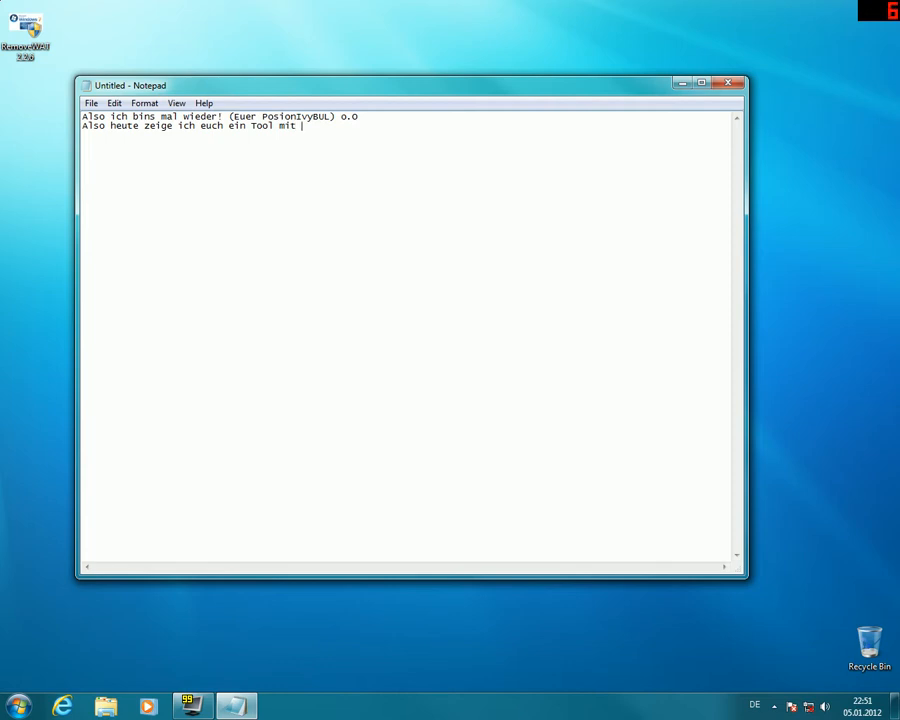
text(dem ihr)
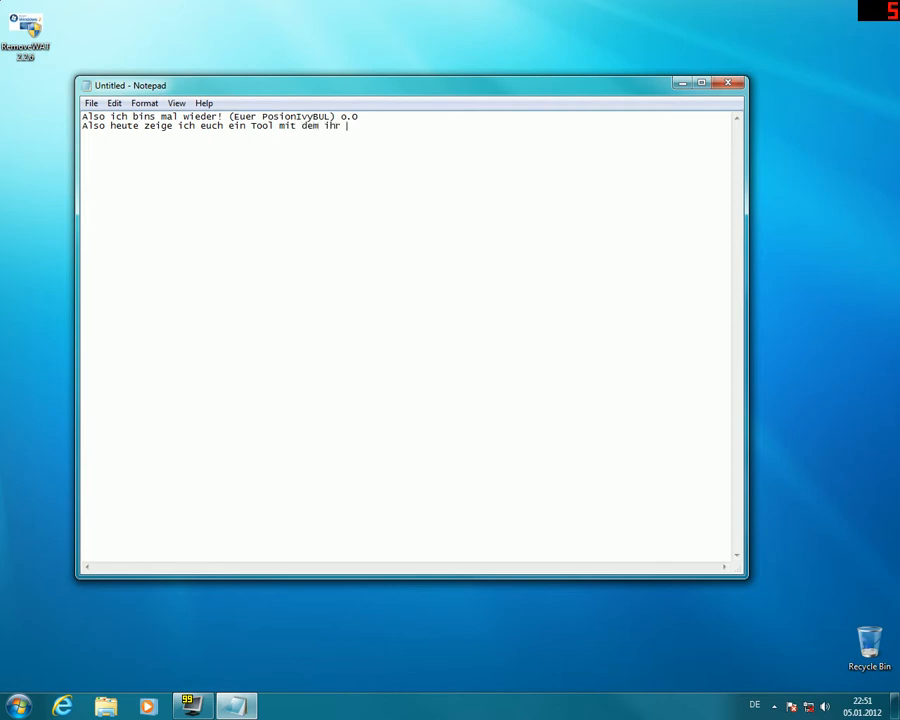
text(windows)
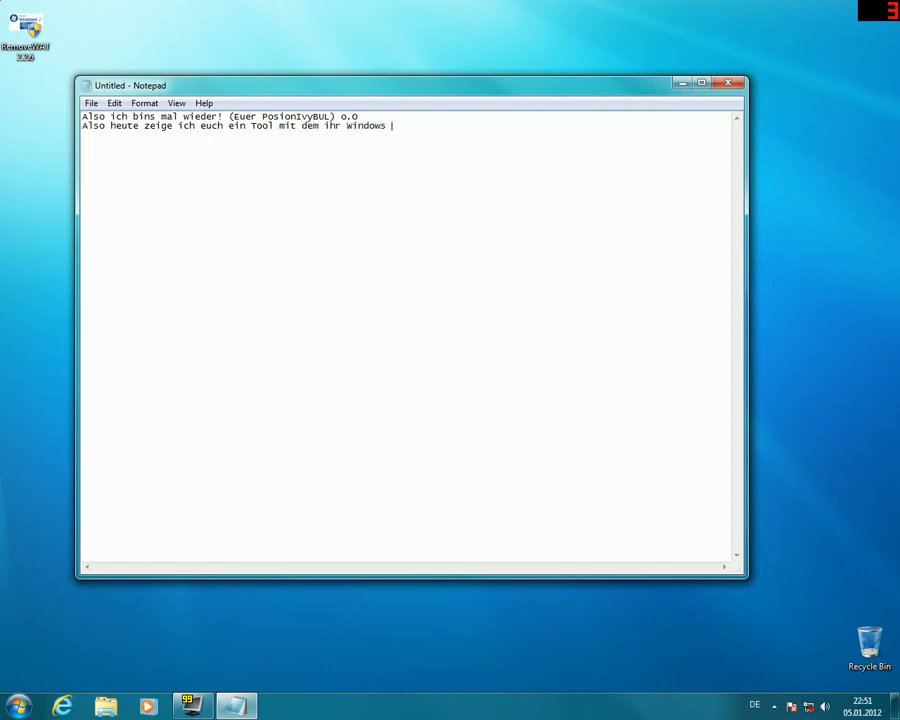
text(7)
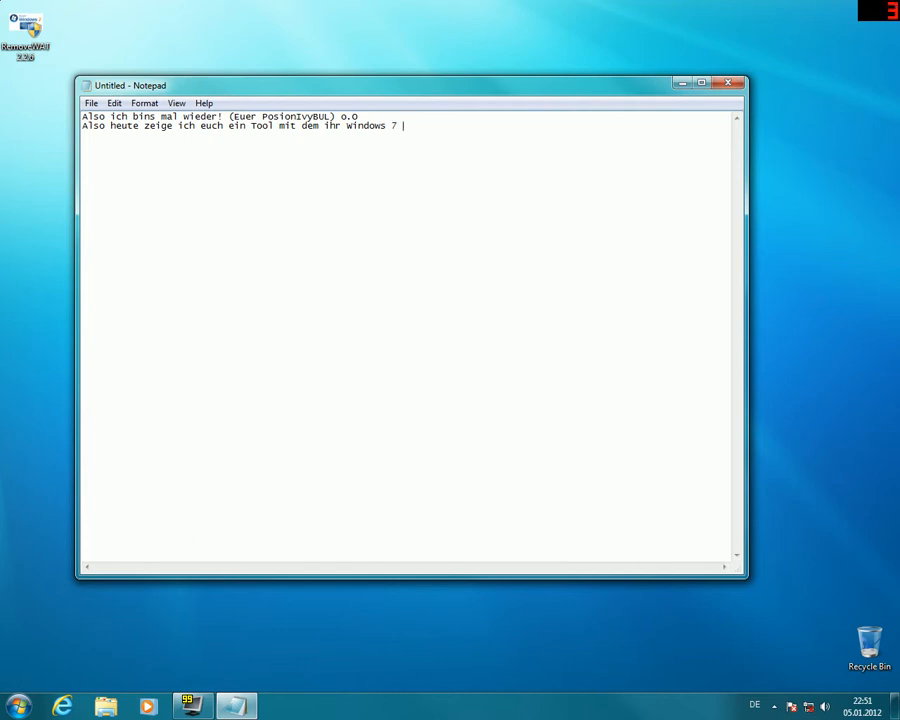
- Finish the sentence with '(die LEGALE TESTVERSION) zu einer Vollversion umbaut.'
text(()
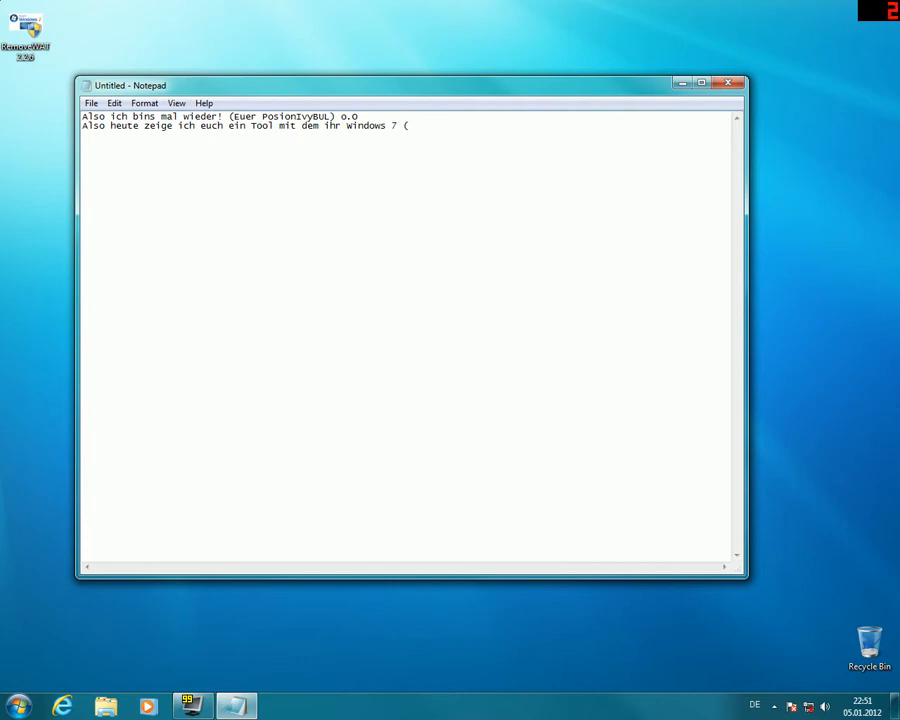
text(die LEG)
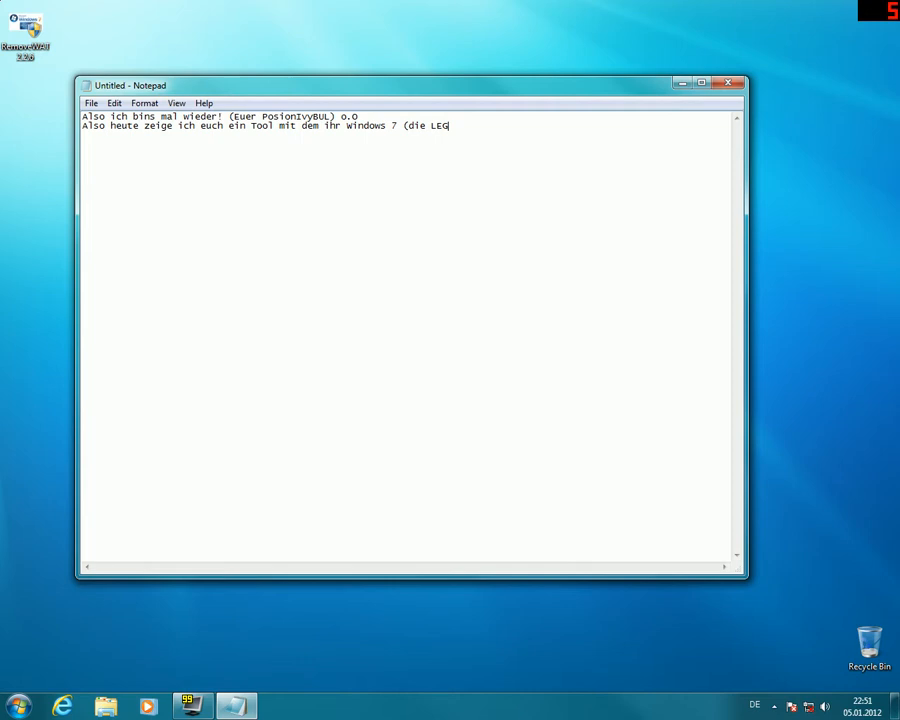
text(ALE)
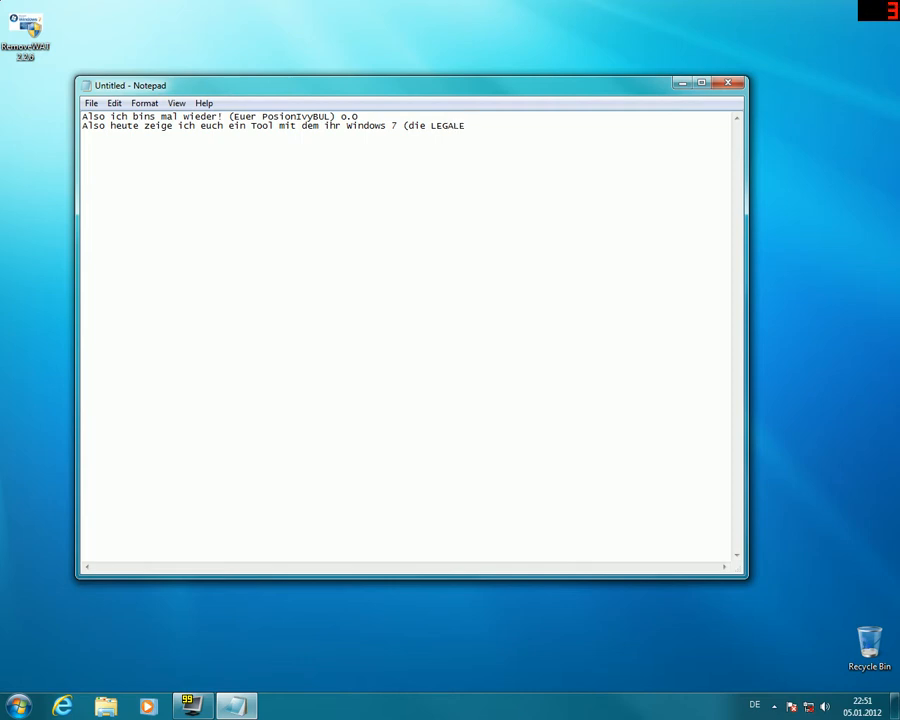
text(TES)
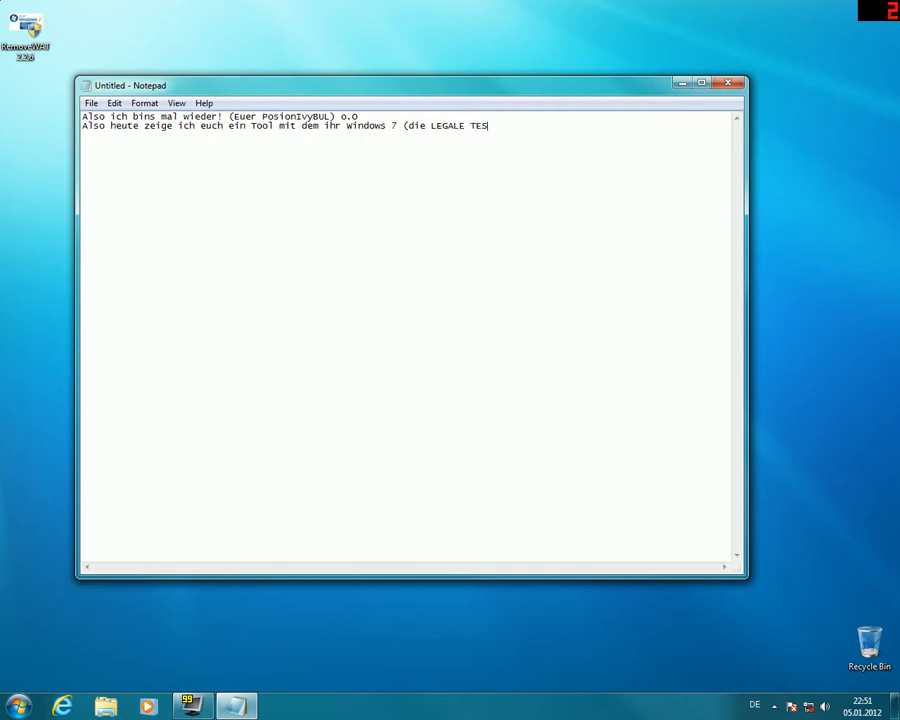
text(VE)
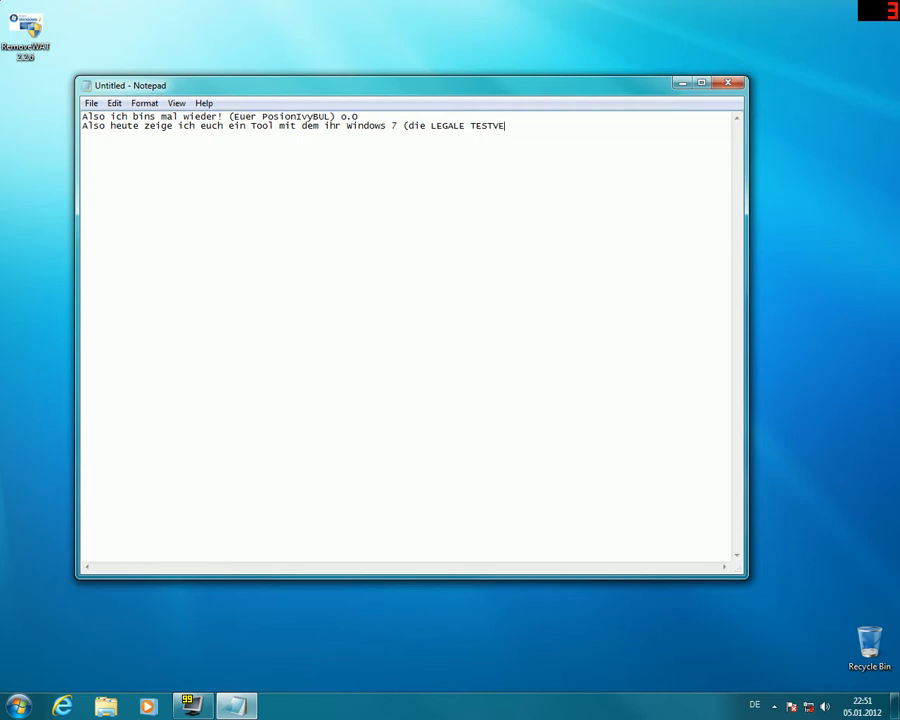
text(RSION)
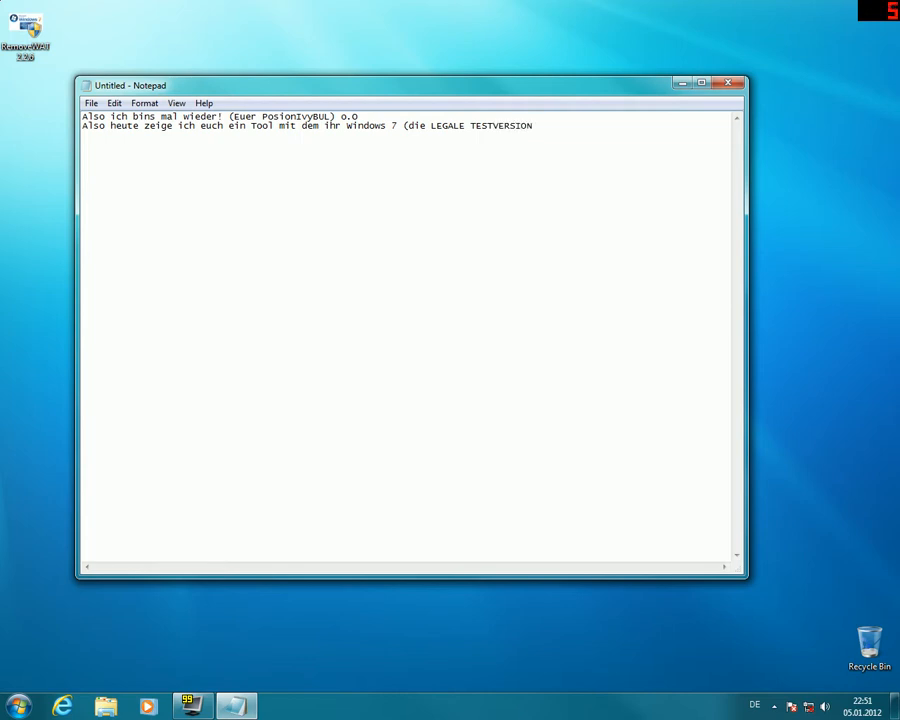
text(z)
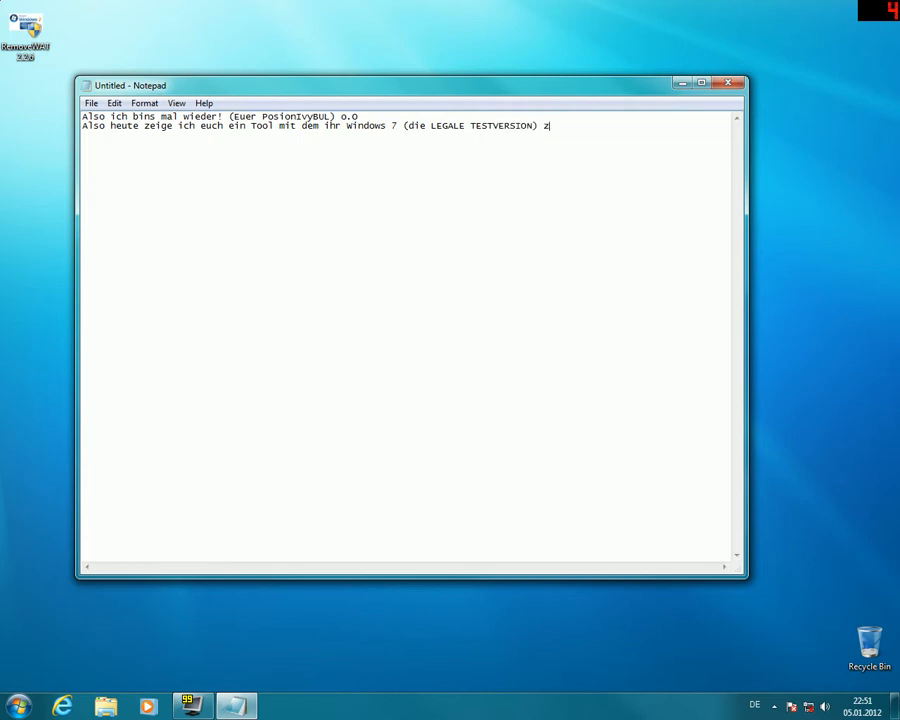
text(u einer)
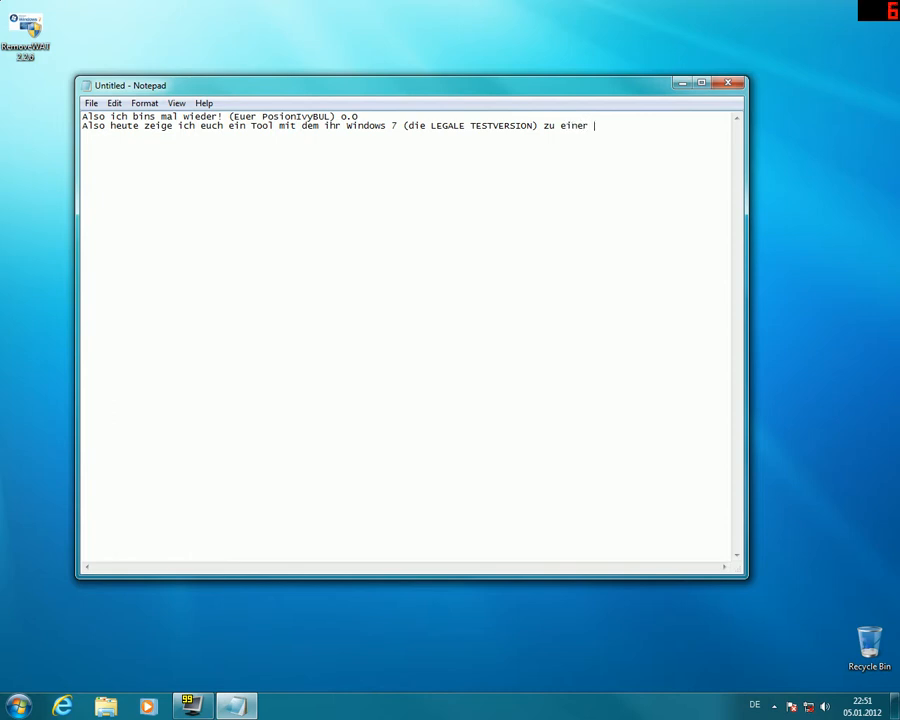
text(Vollve)
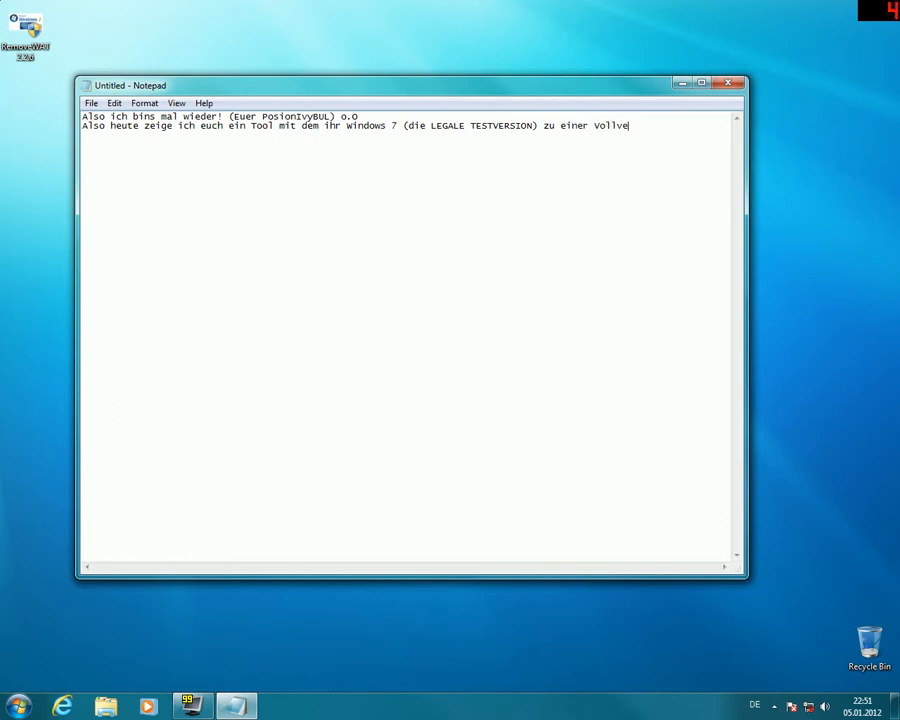
text(rsion)
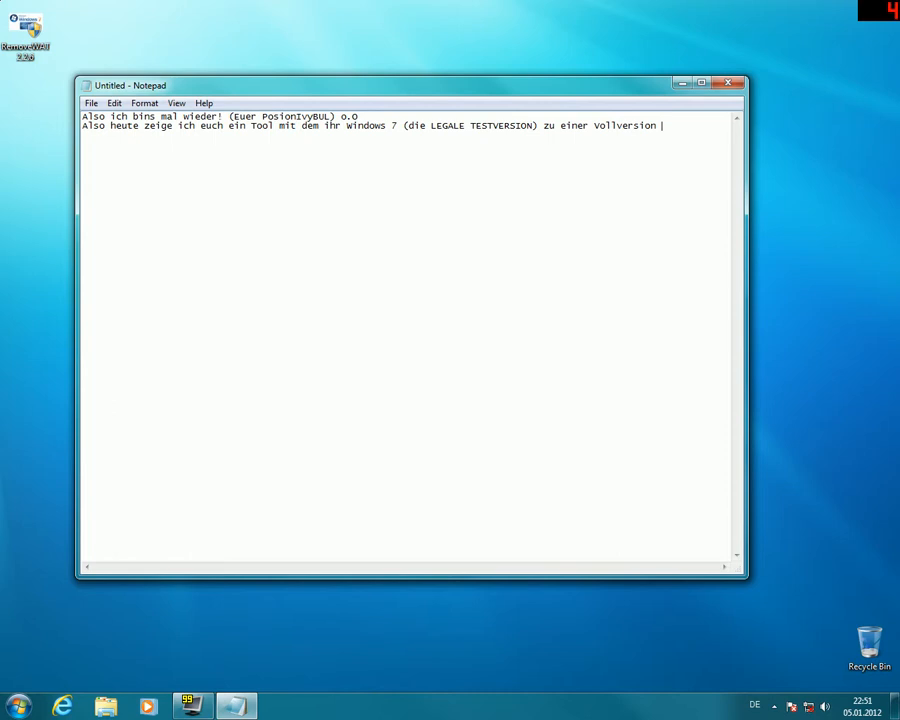
text(umbaut.)
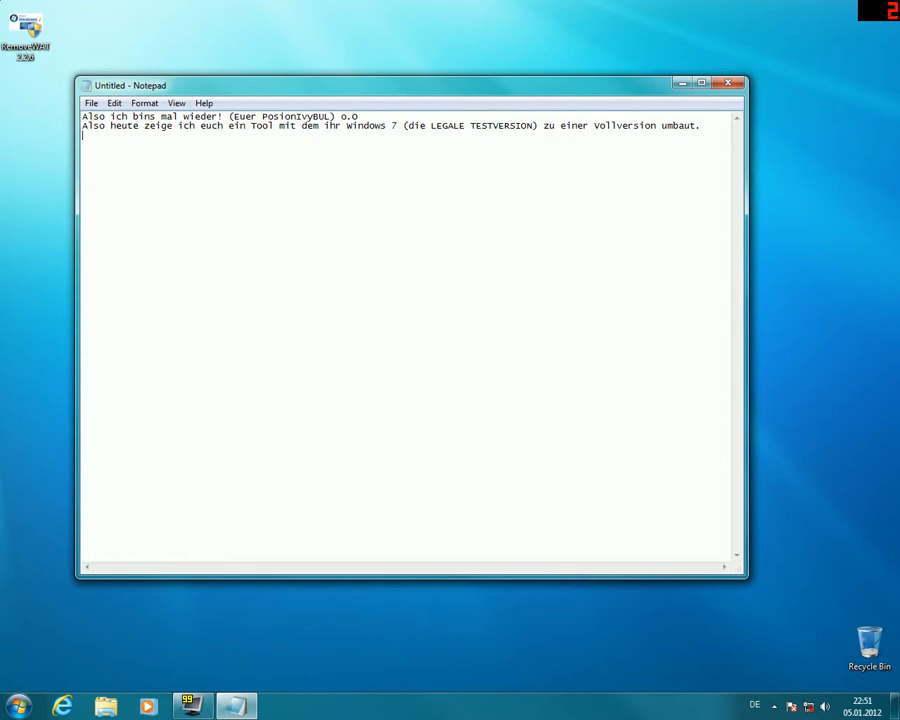
- Type 'Dafür müsst ihr euch erst einmal RemoveWAT runterladen', removing the trailing period
text(Dafür müss)
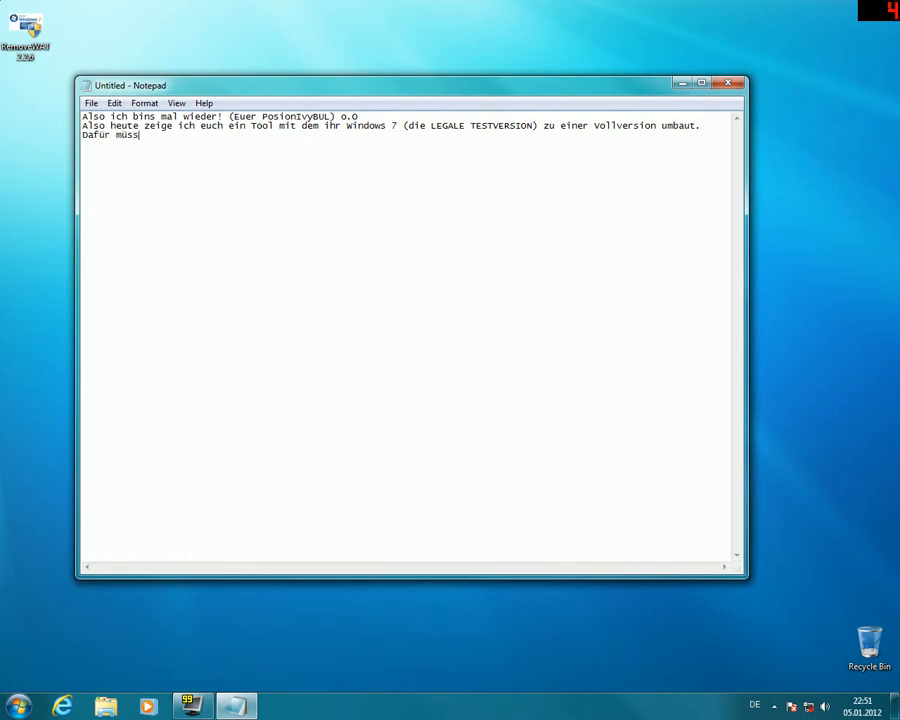
text(t ihr)
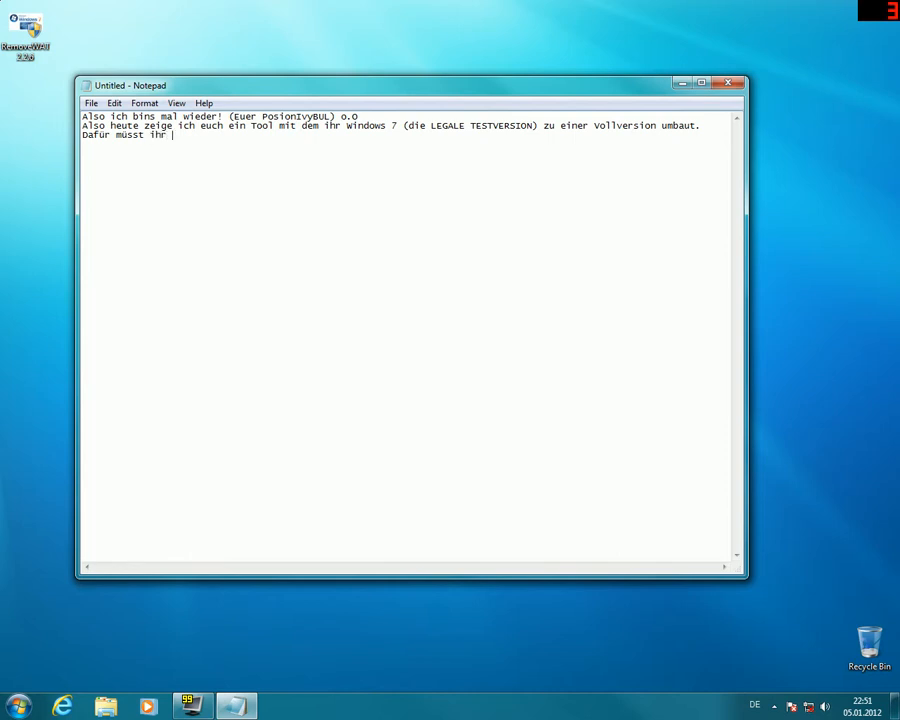
text(euch e)
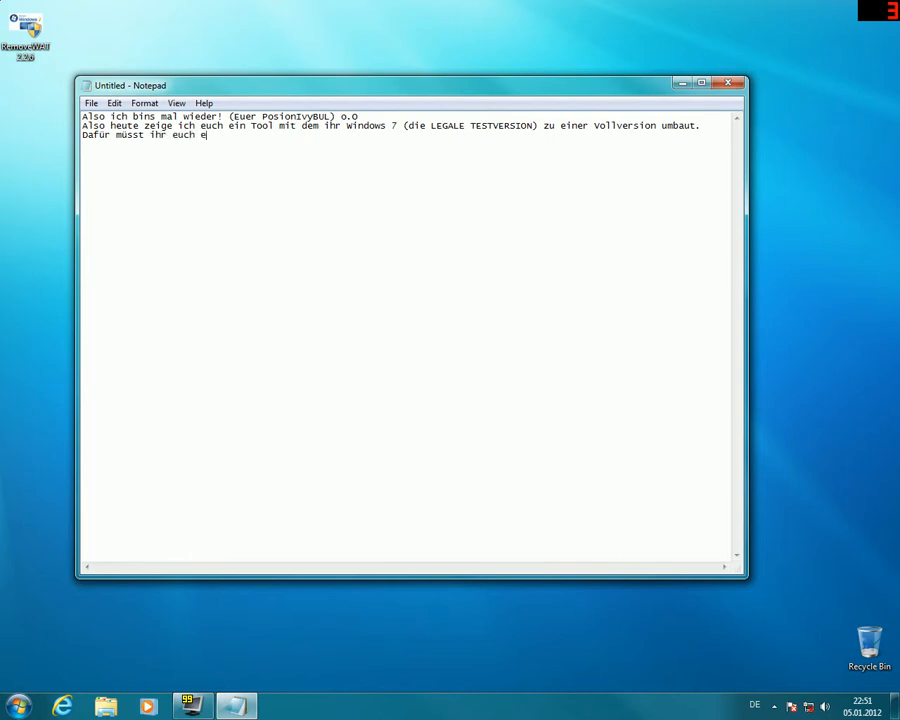
text(rst einmal Rem)
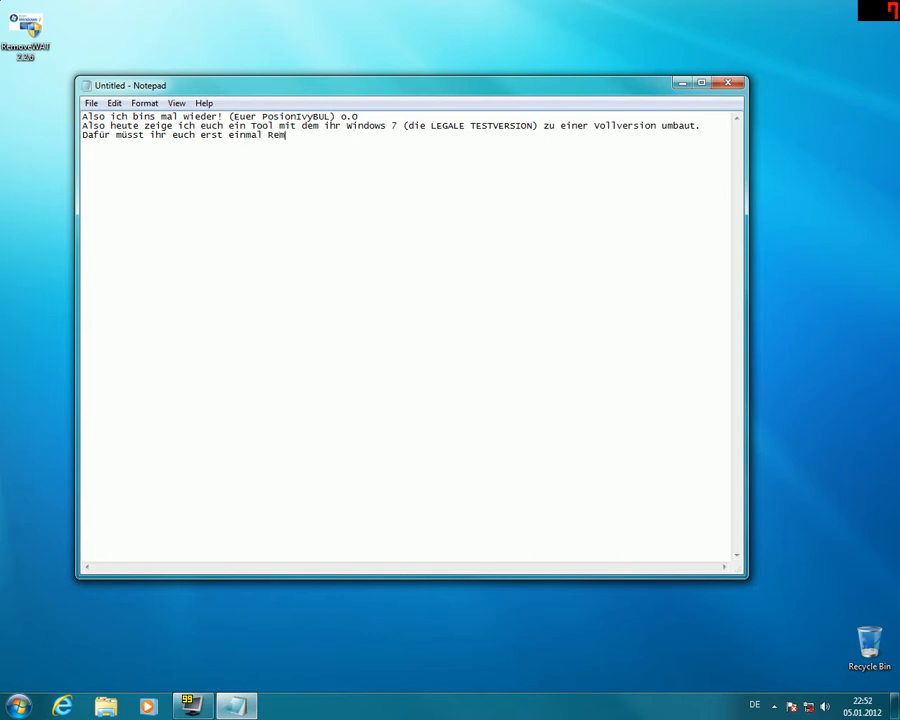
text(ovew)
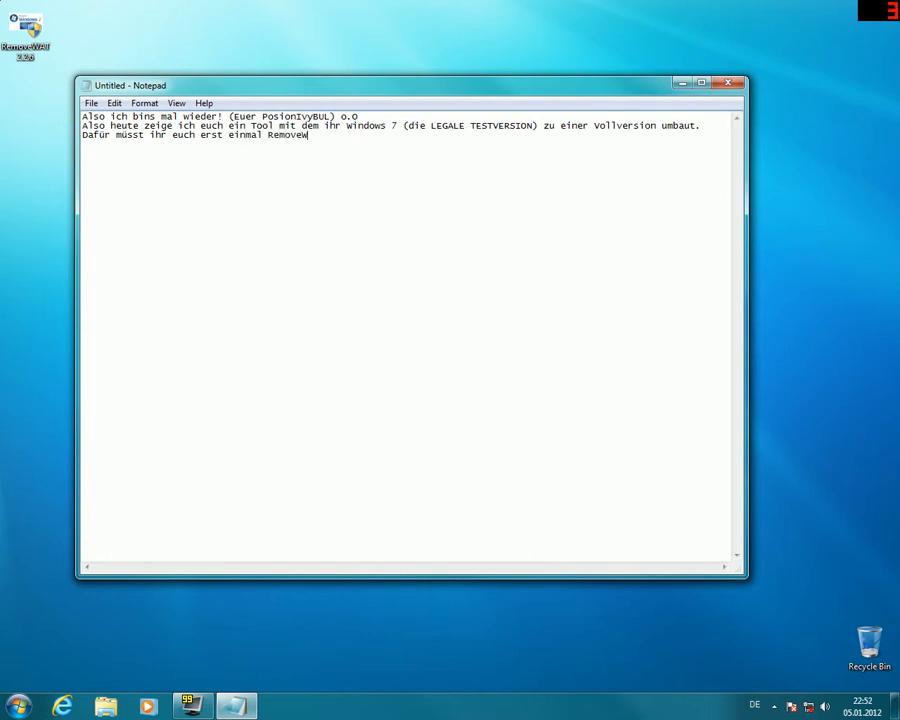
text(AT)
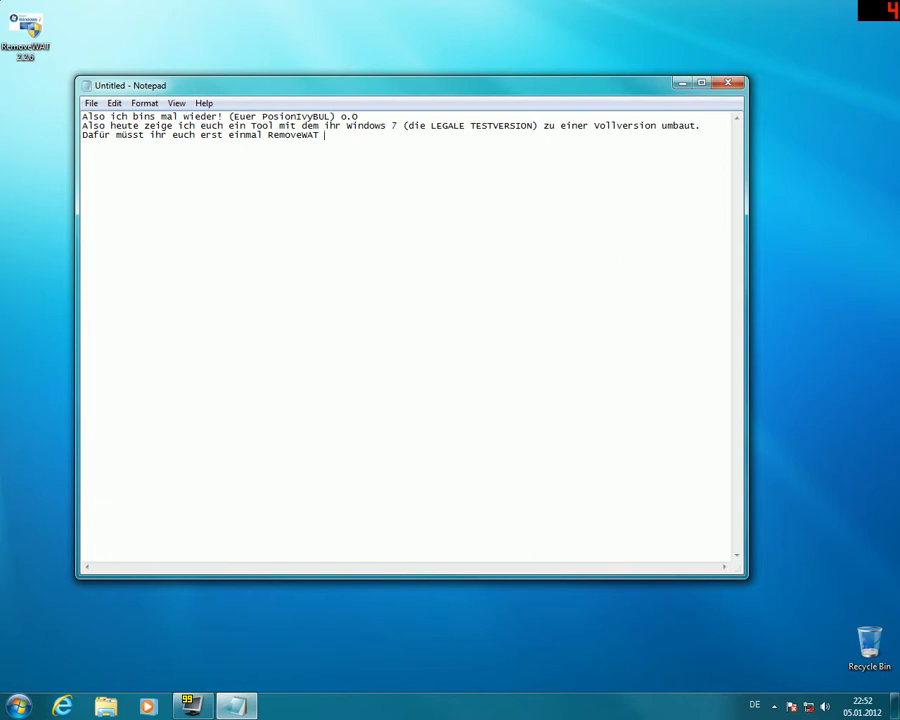
text(runterl)
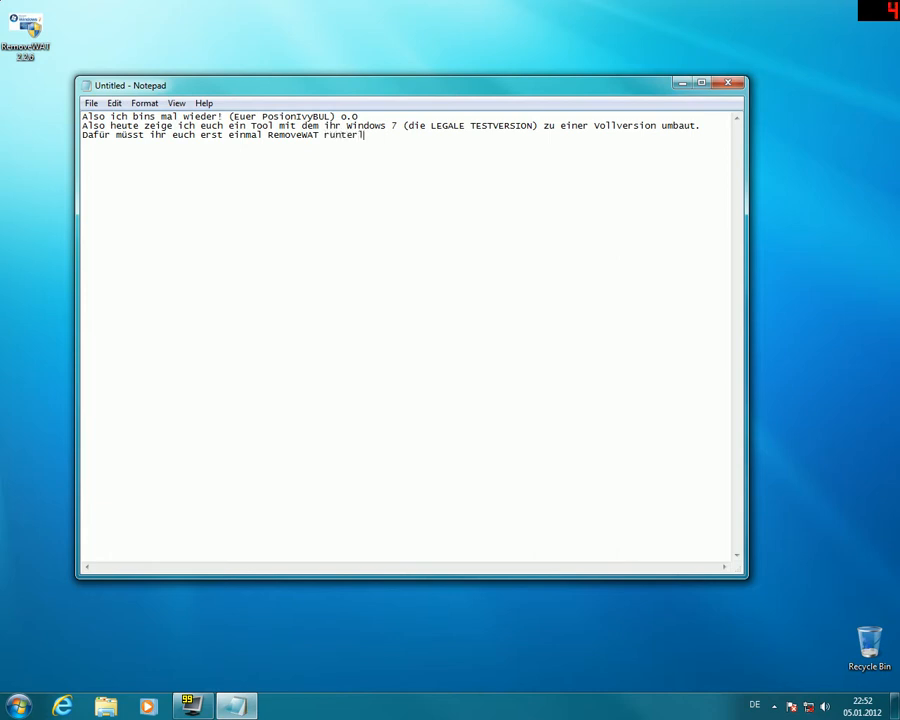
text(aden.)
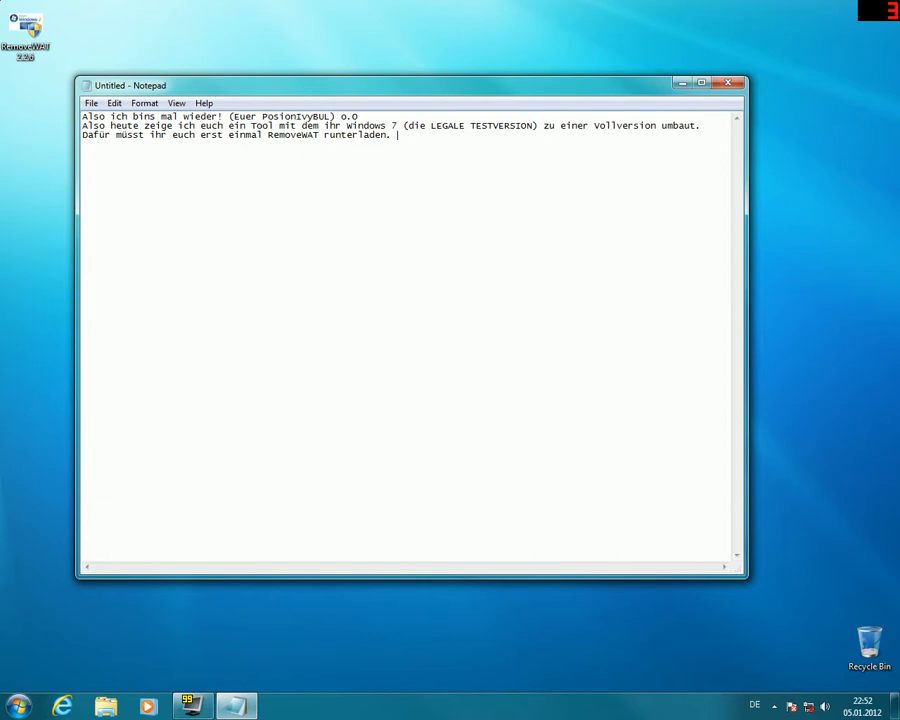
key(Backspace)
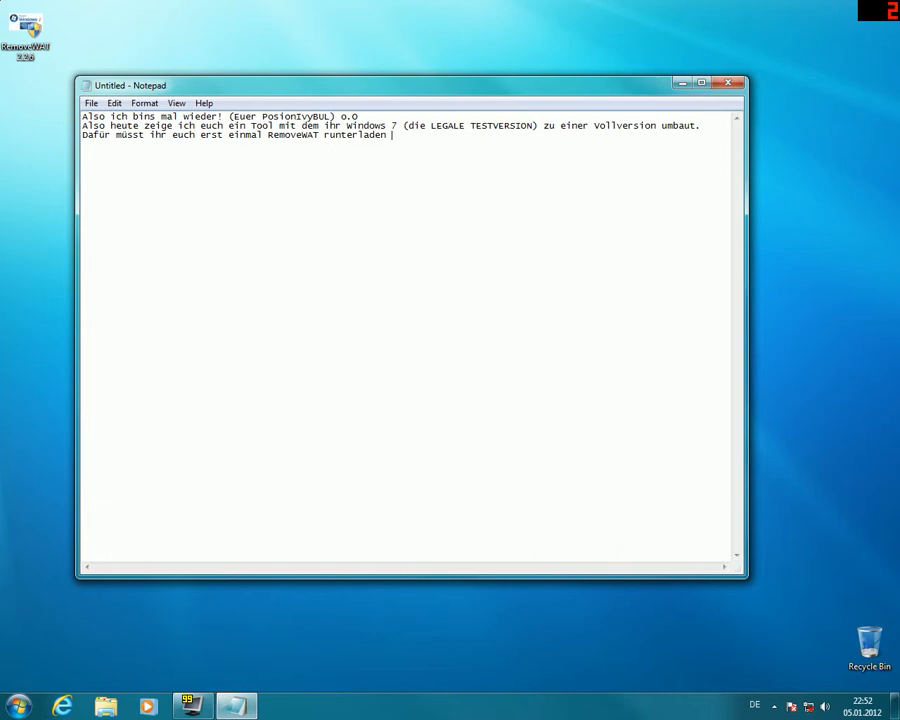
- Add a parenthetical saying the download link is in the description
text((SCx)
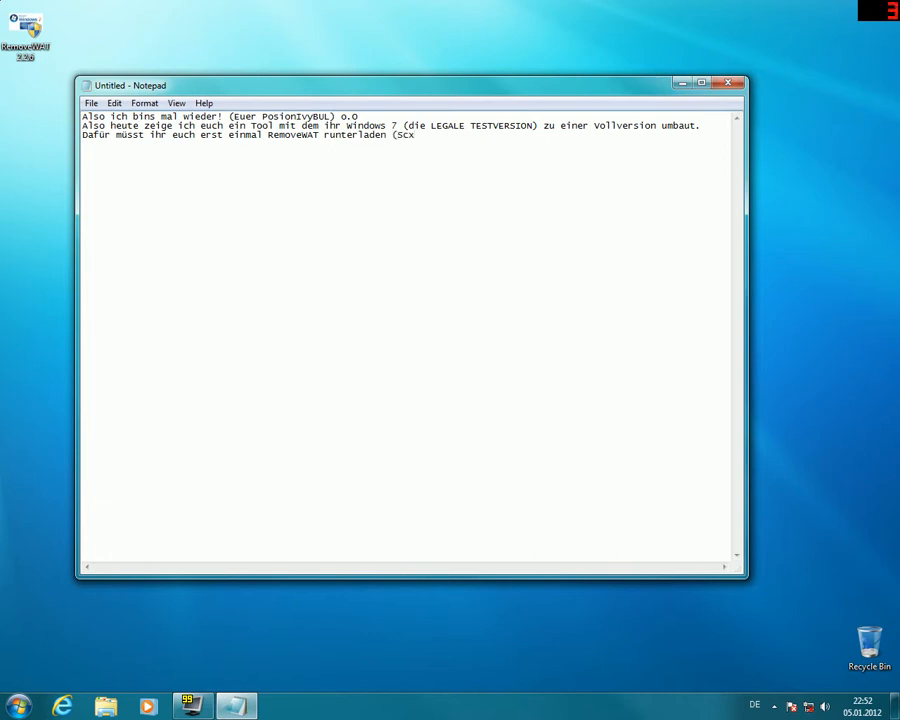
text(hreibe ic)
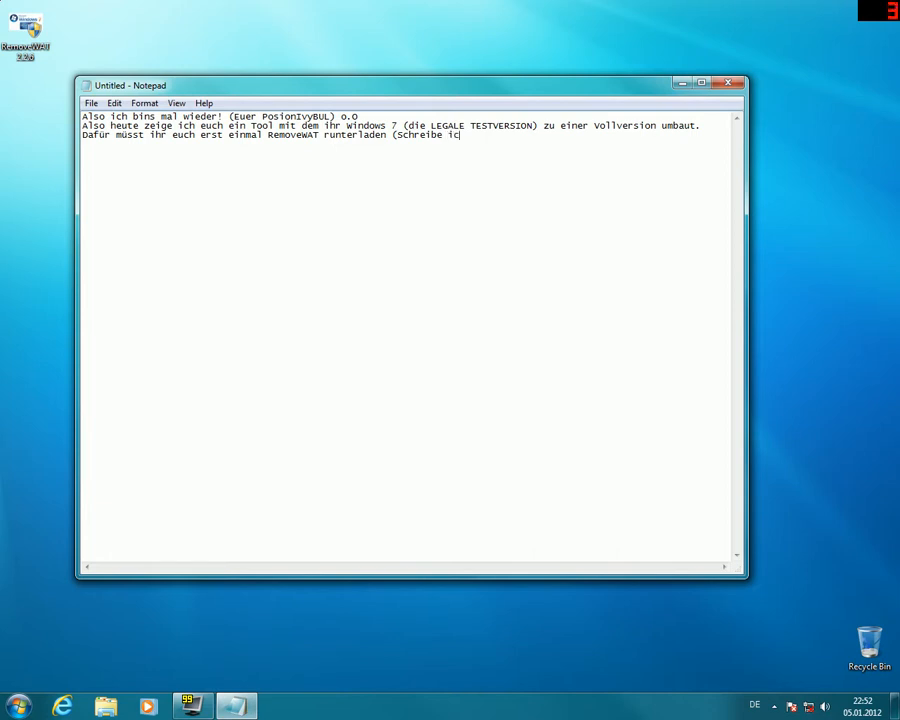
text(h in den)
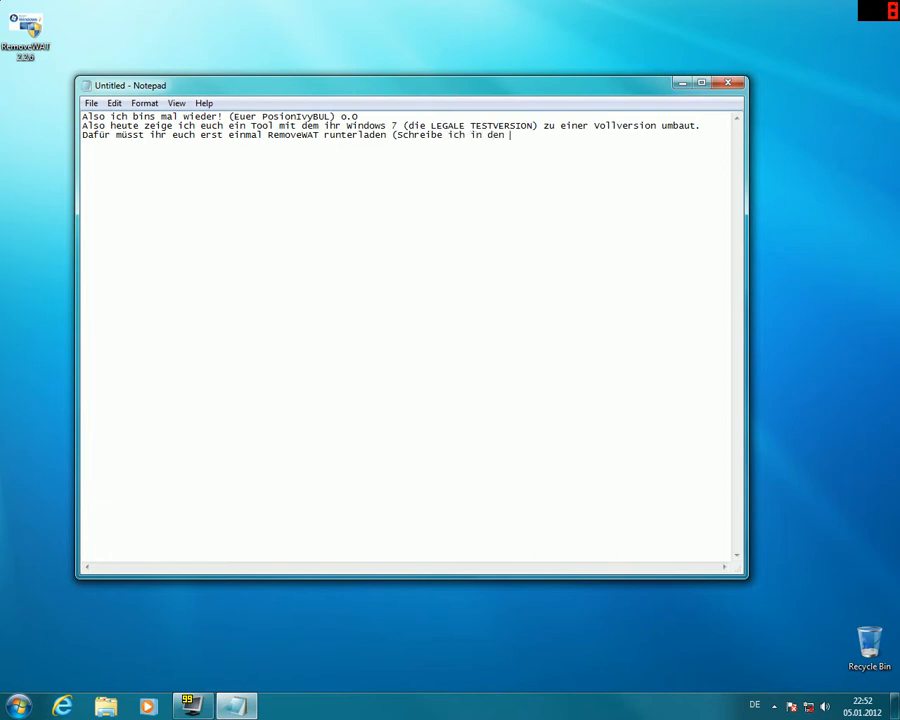
key(BackSpace)
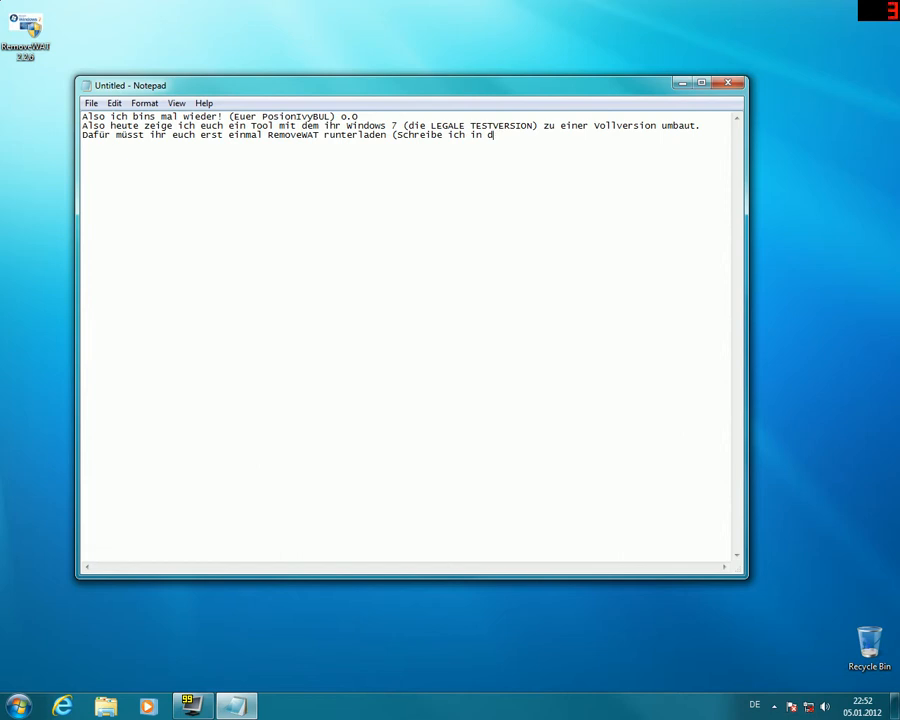
text(ie Desc.)
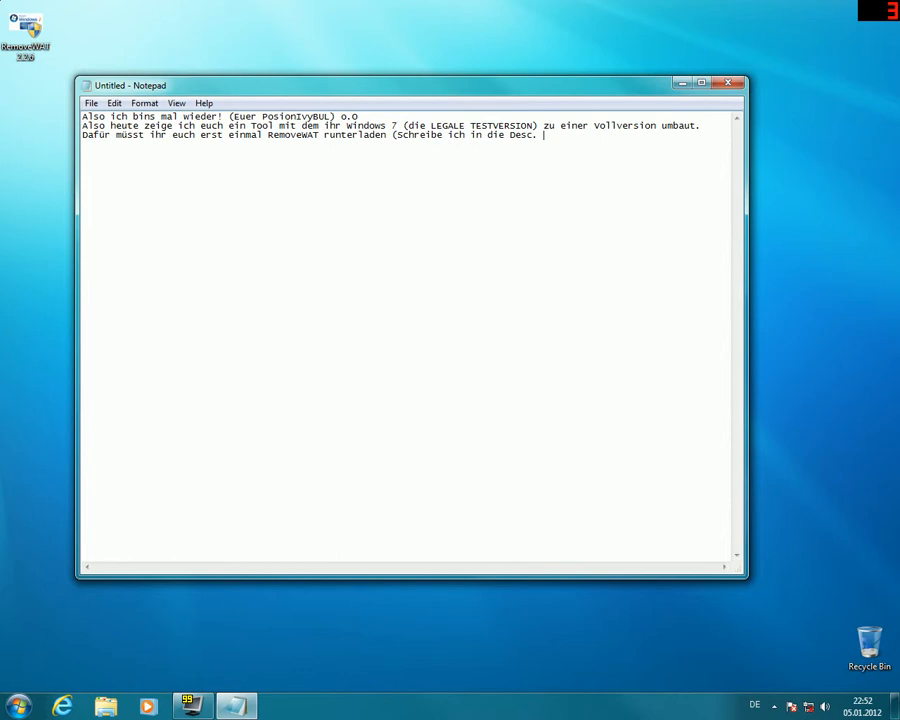
text(mit DL)
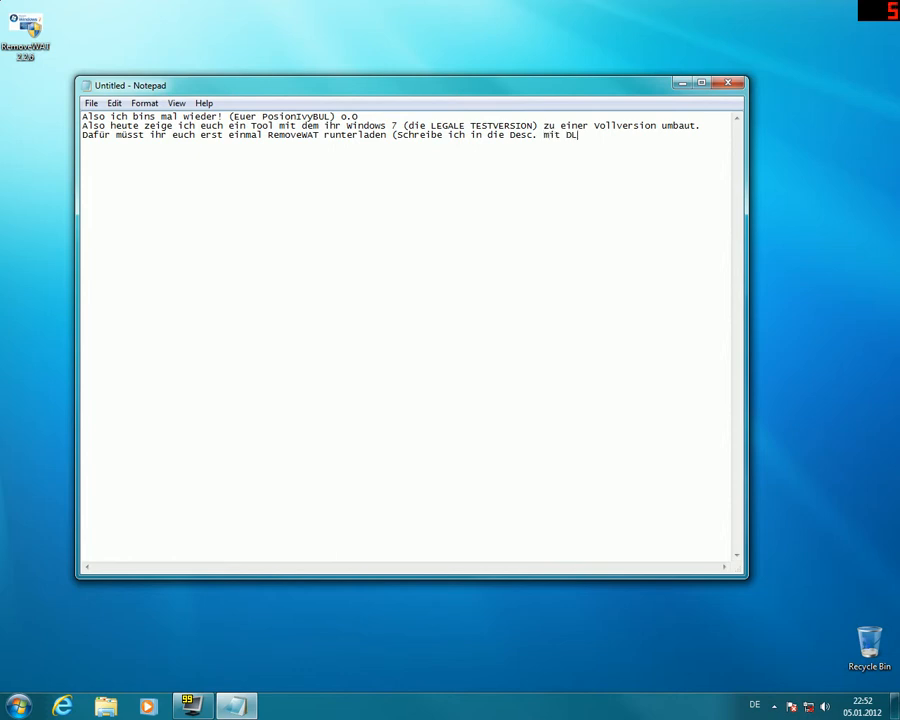
text(). Da)
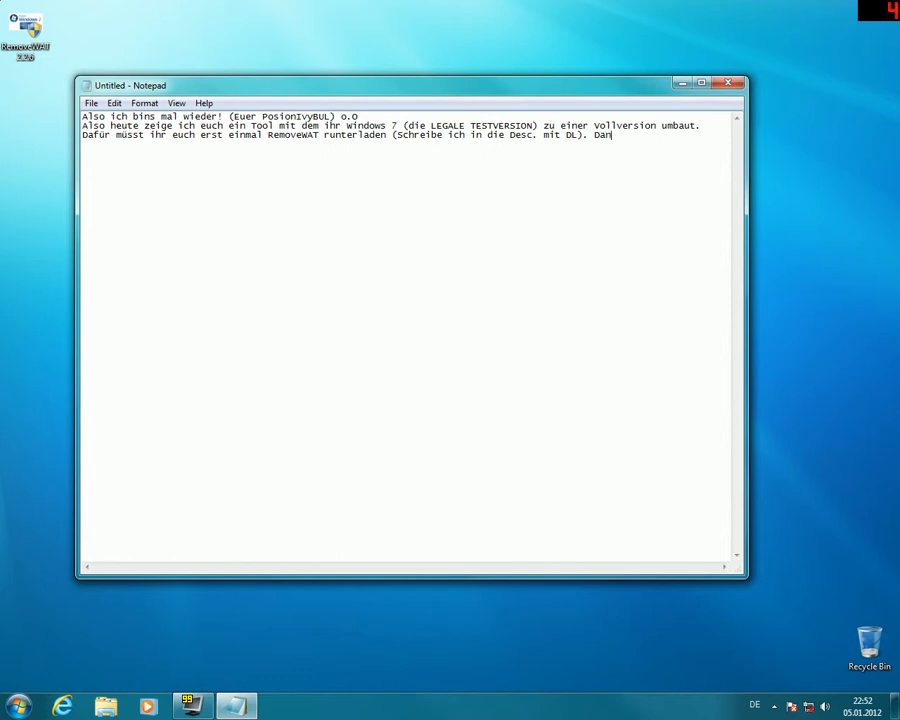
- Type 'Dann Ausführen als Administrator'
text(n)
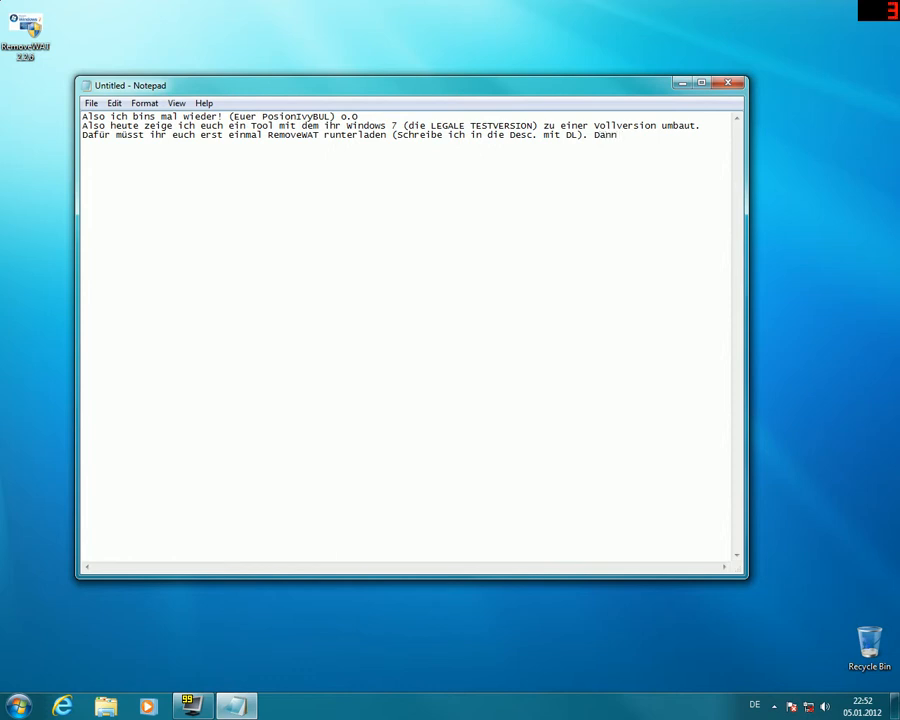
text(Ausfü)
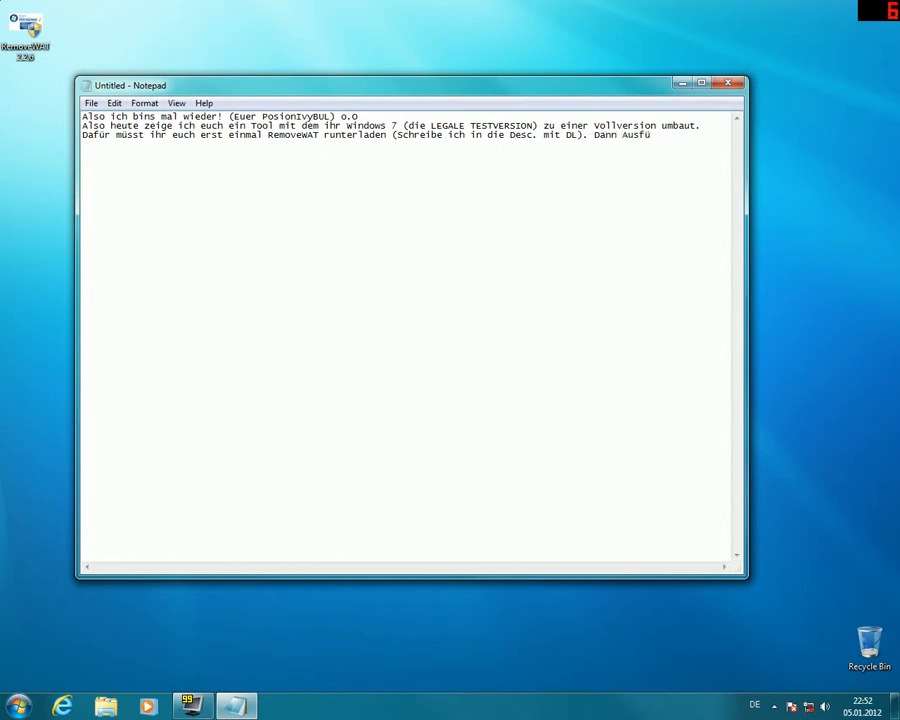
text(hren als)
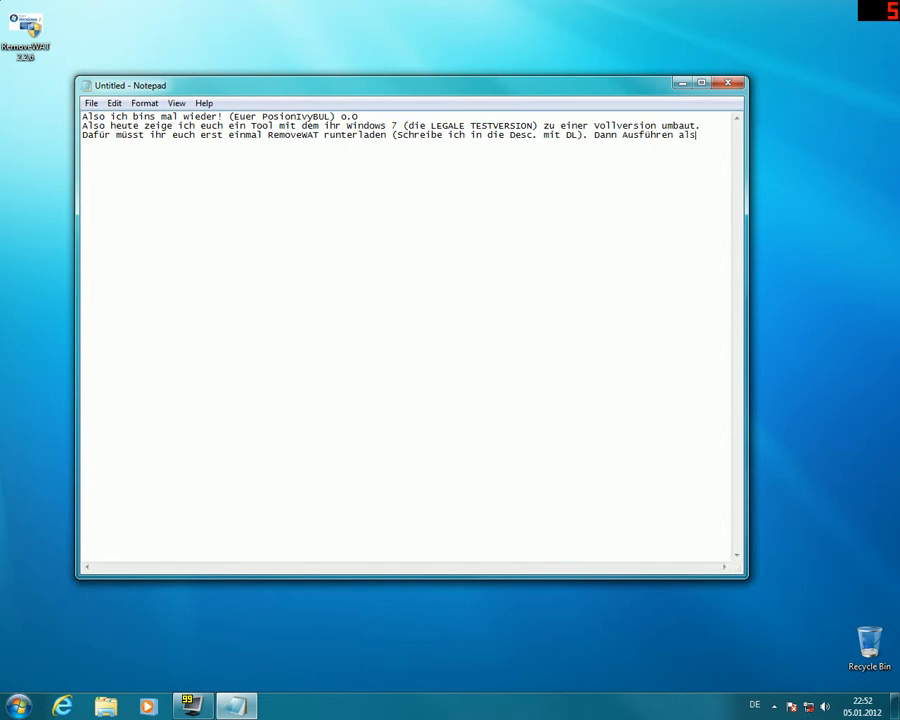
text(Admininis)
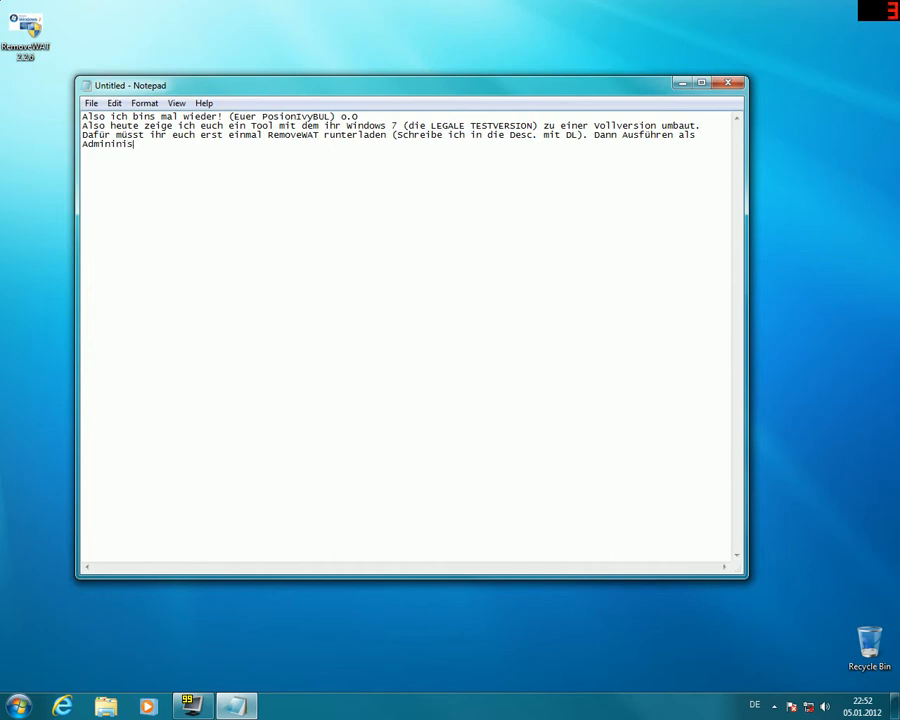
text(tartor)
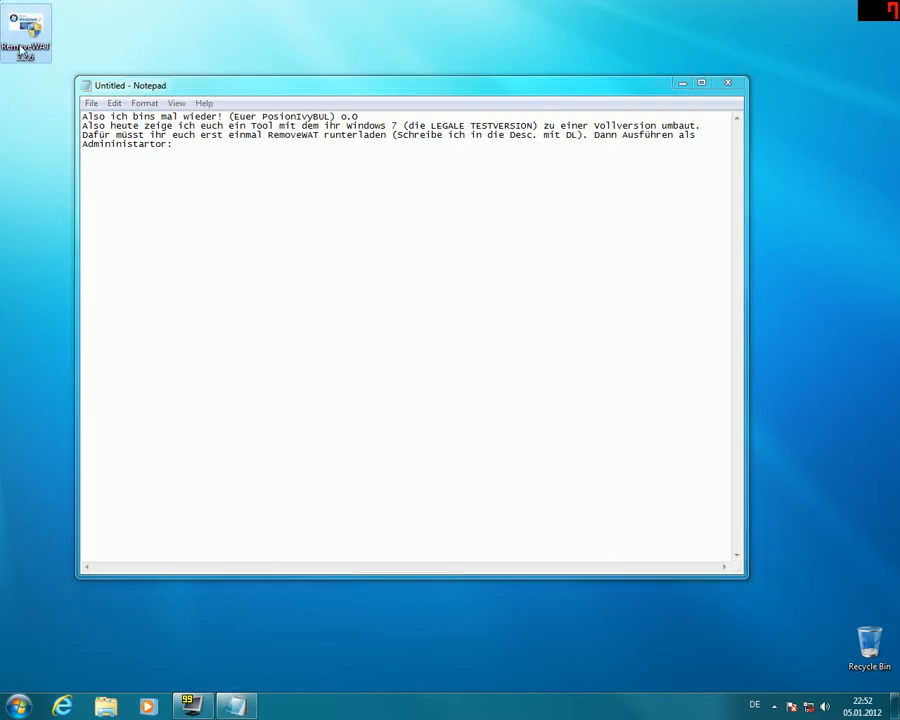
- Run RemoveWAT 2.2.6 as administrator, view its 'WAT already removed' status, then minimize it
right_click(28, 28)
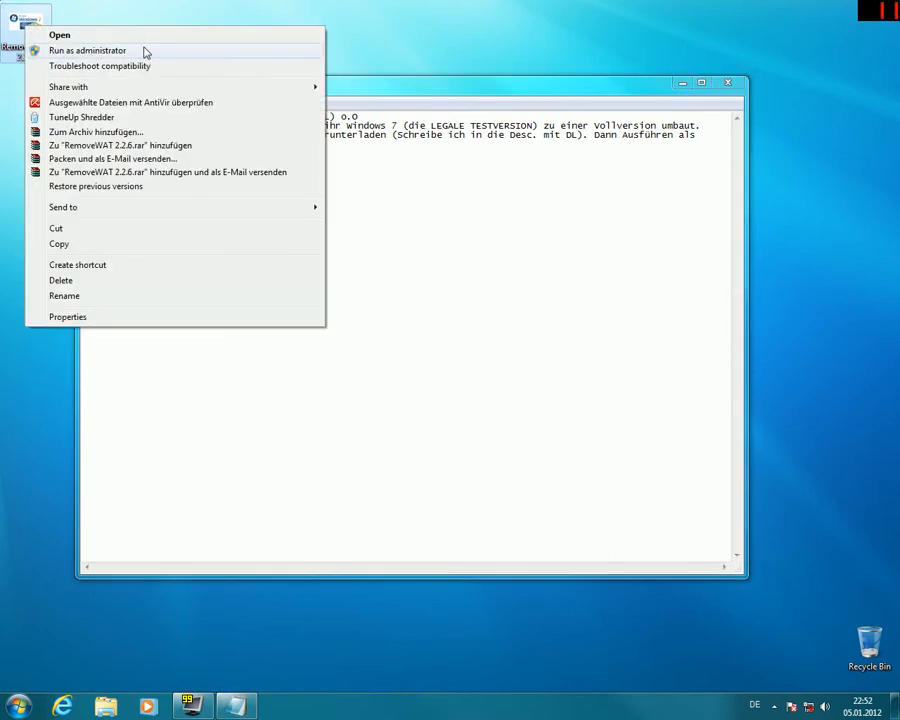
click(100, 50)
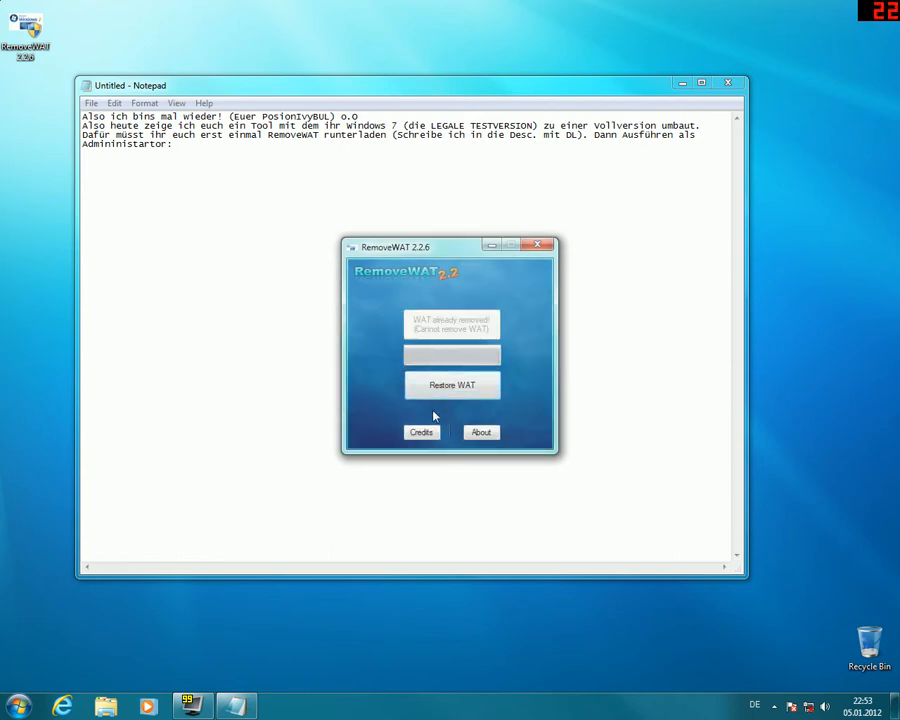
click(539, 244)
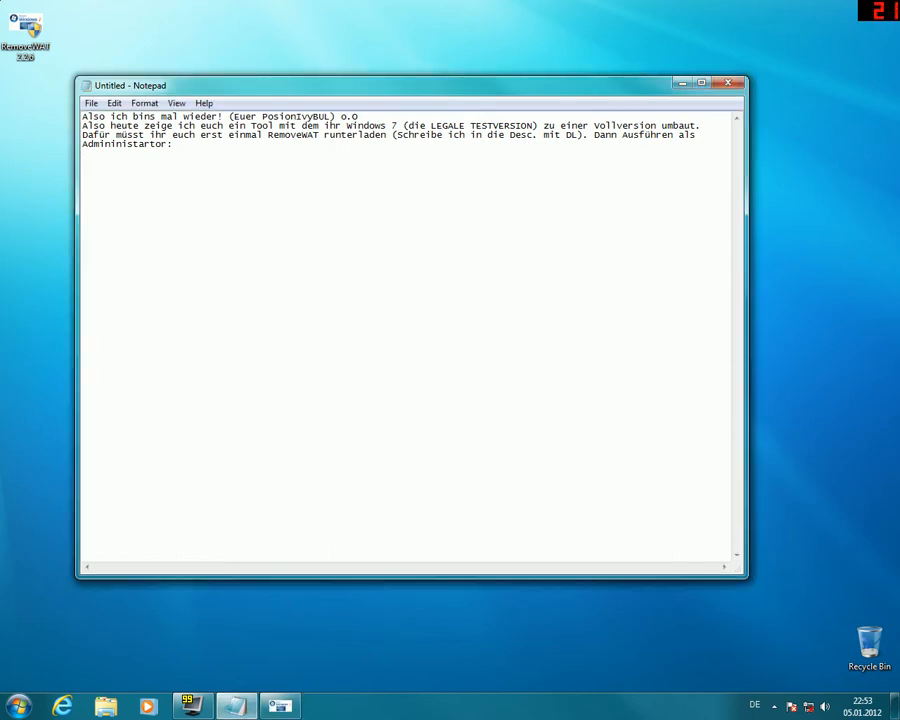
- Type 'Meine WAT (Windows Activision Techology) ist scho deak…', fixing a typo with Backspace
text(Meine WAT)
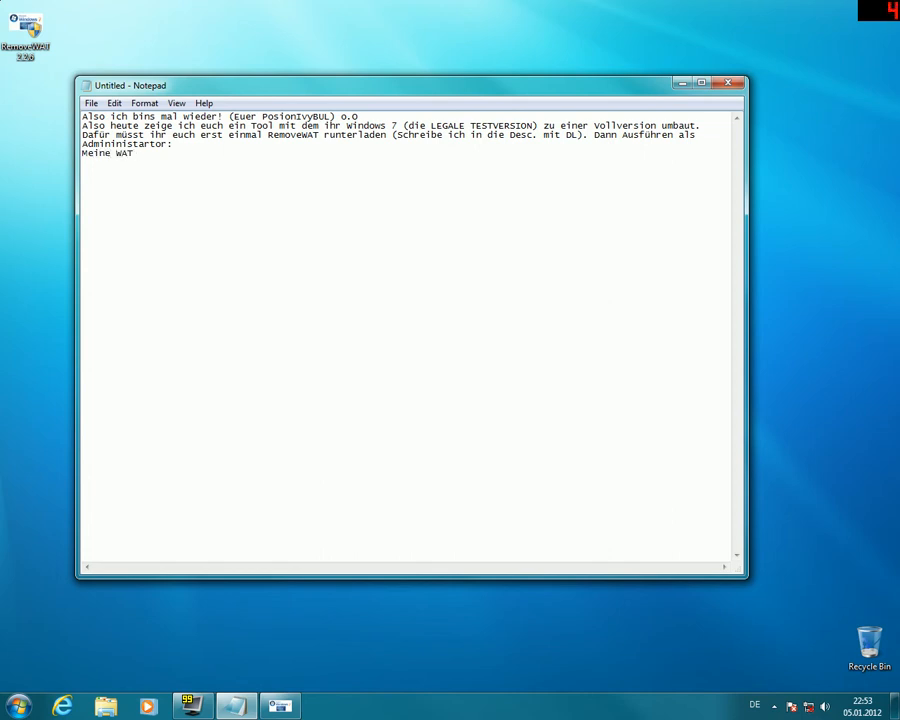
text((Windows)
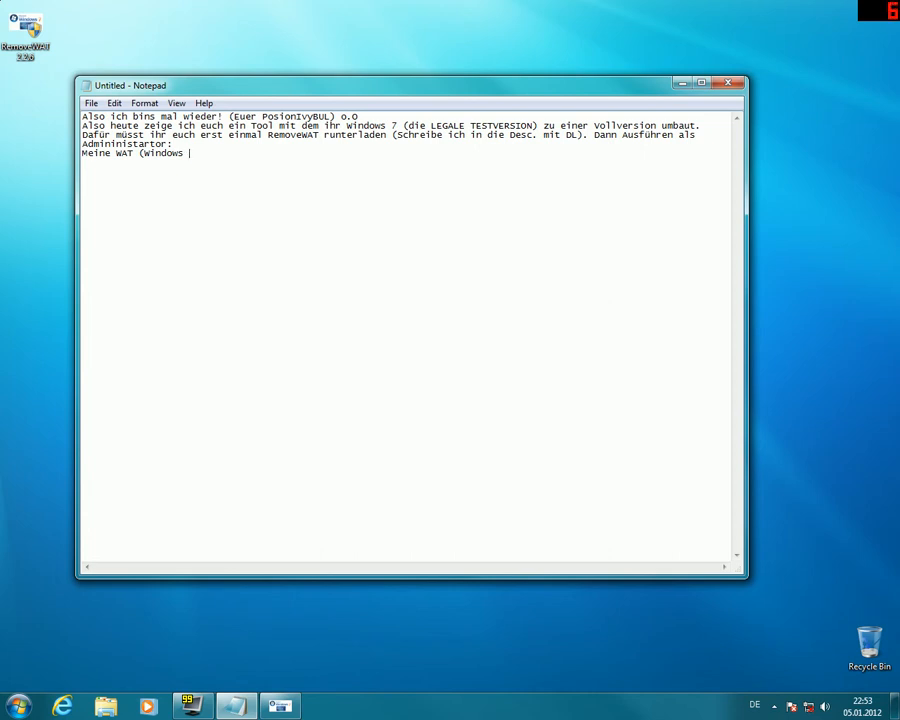
text(Activi)
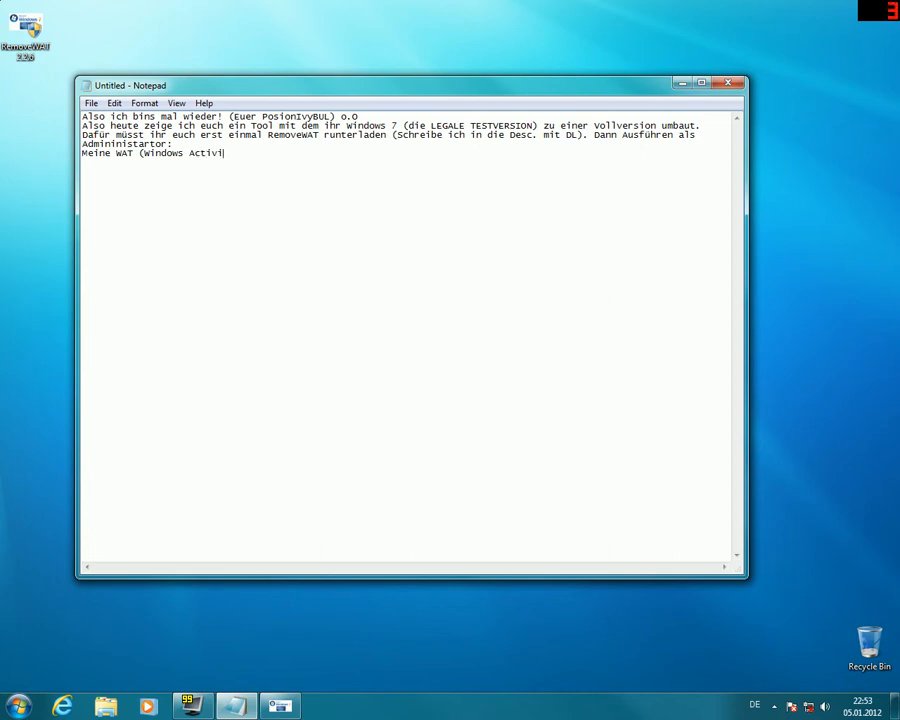
text(sion)
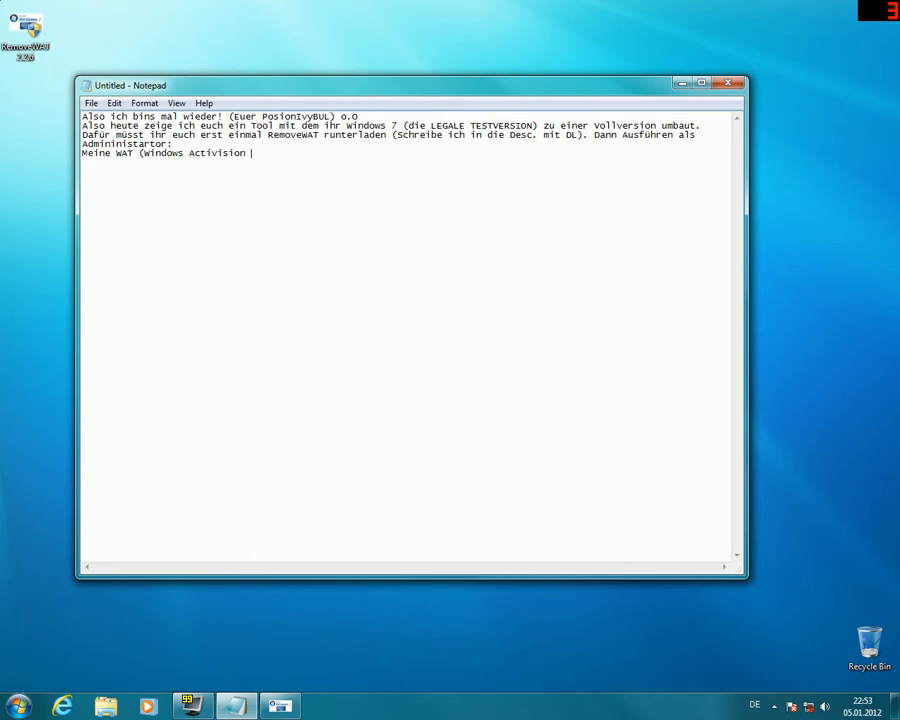
text(Techo)
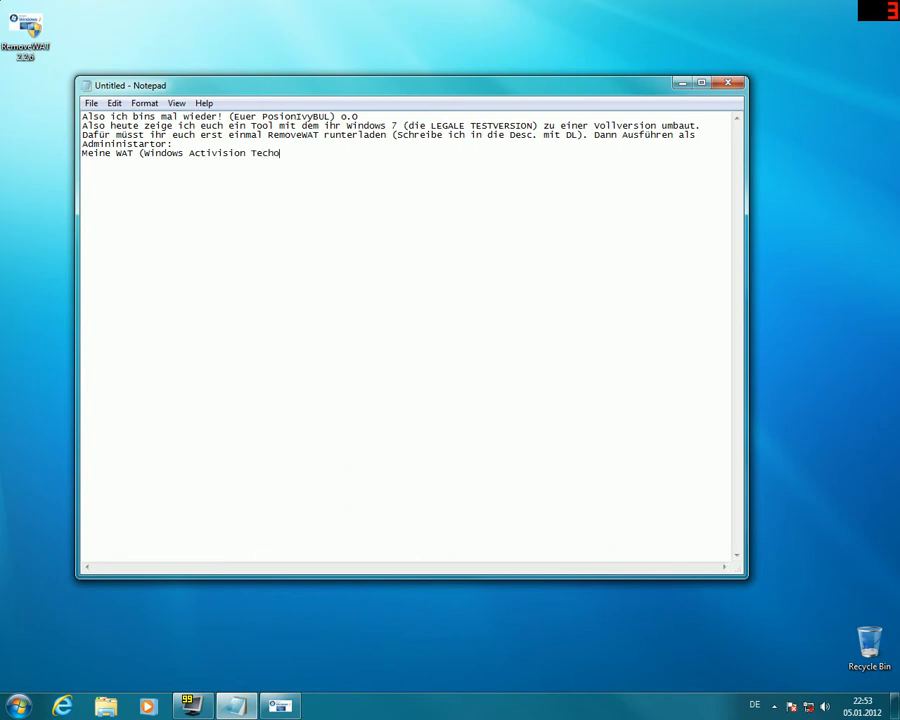
text(logy) ist)
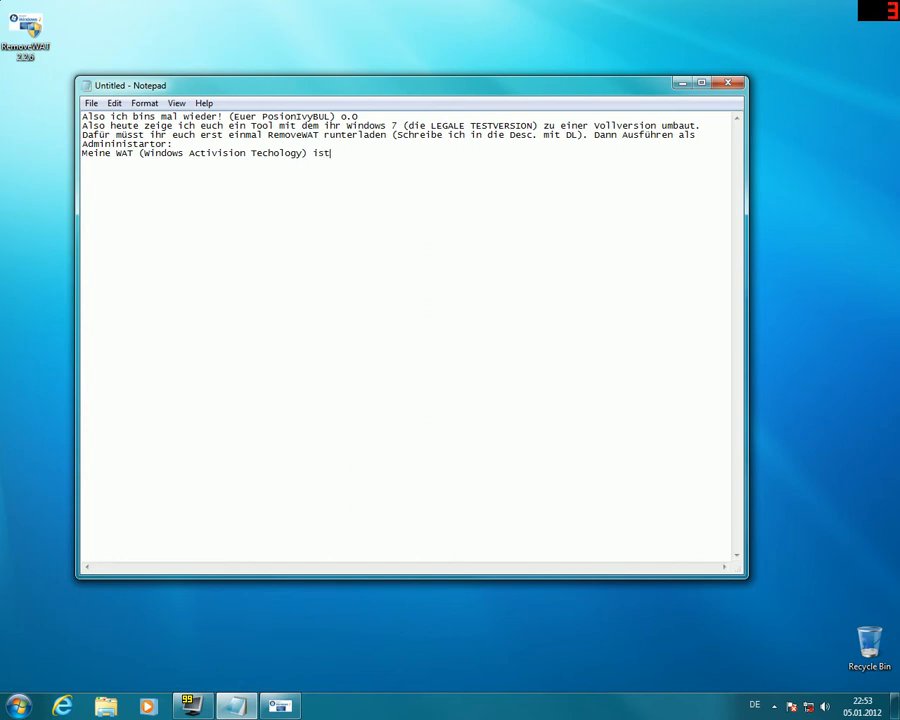
text(scho d)
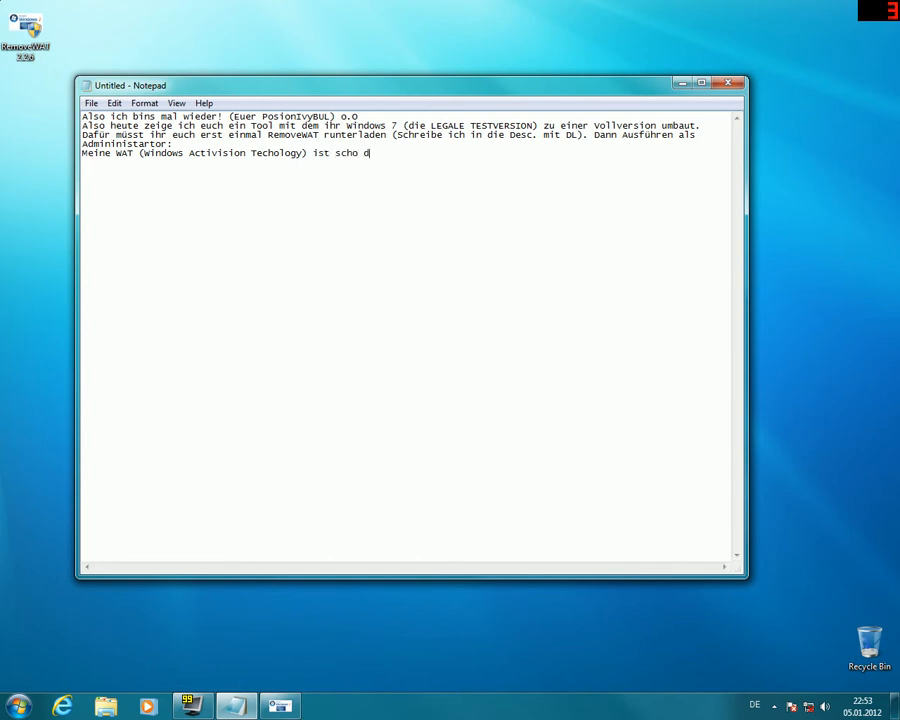
text(eak)
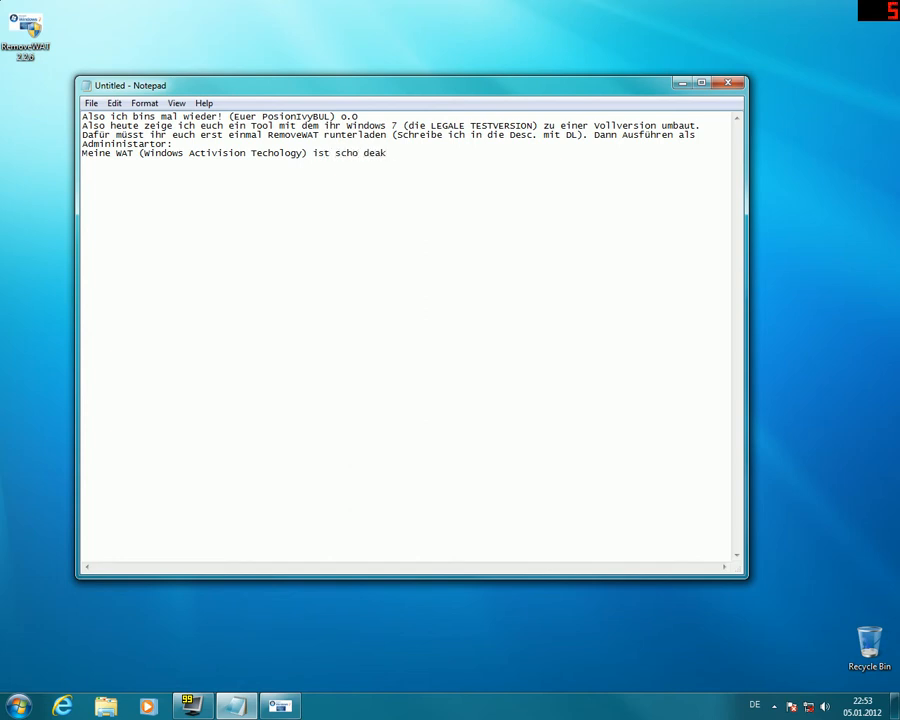
text(vi)
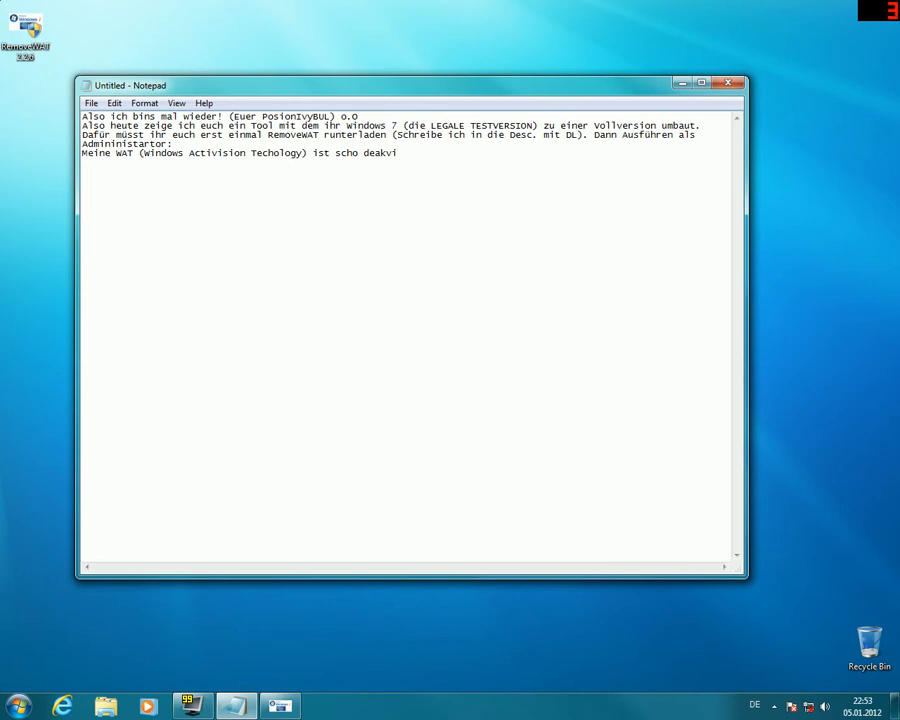
key(Backspace)
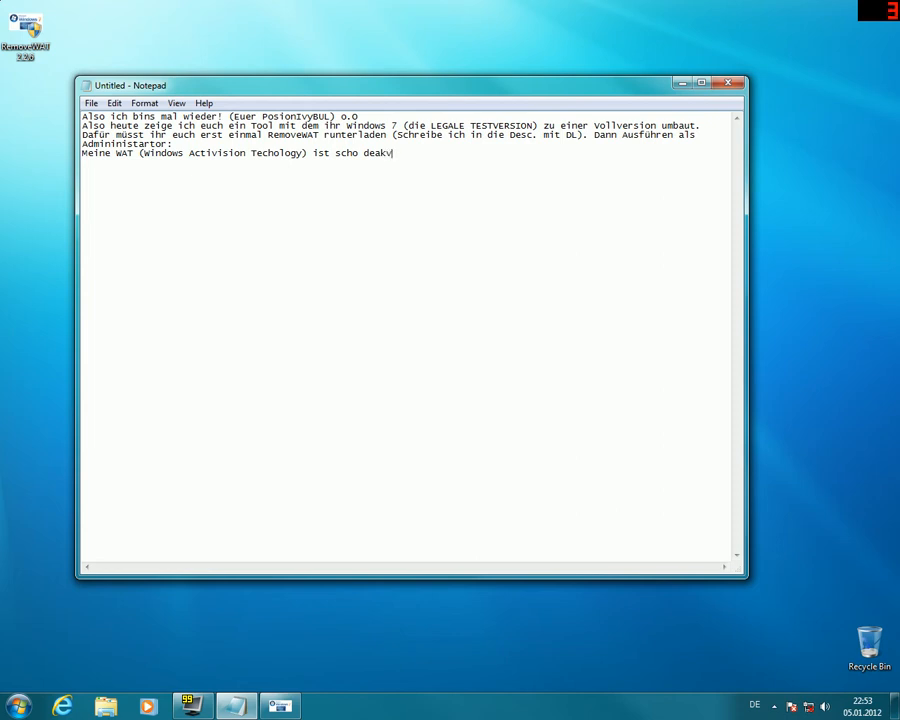
text(i)
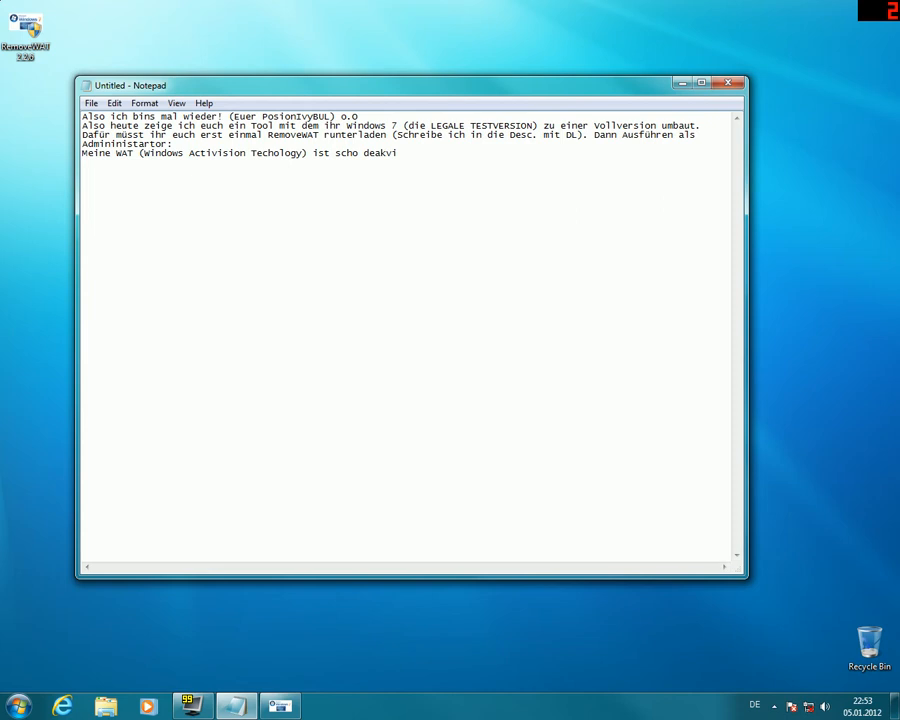
- Continue with 'deakviert, aber eiglich würde an dieser Stelle: Remove WAT steh…'
text(ert.)
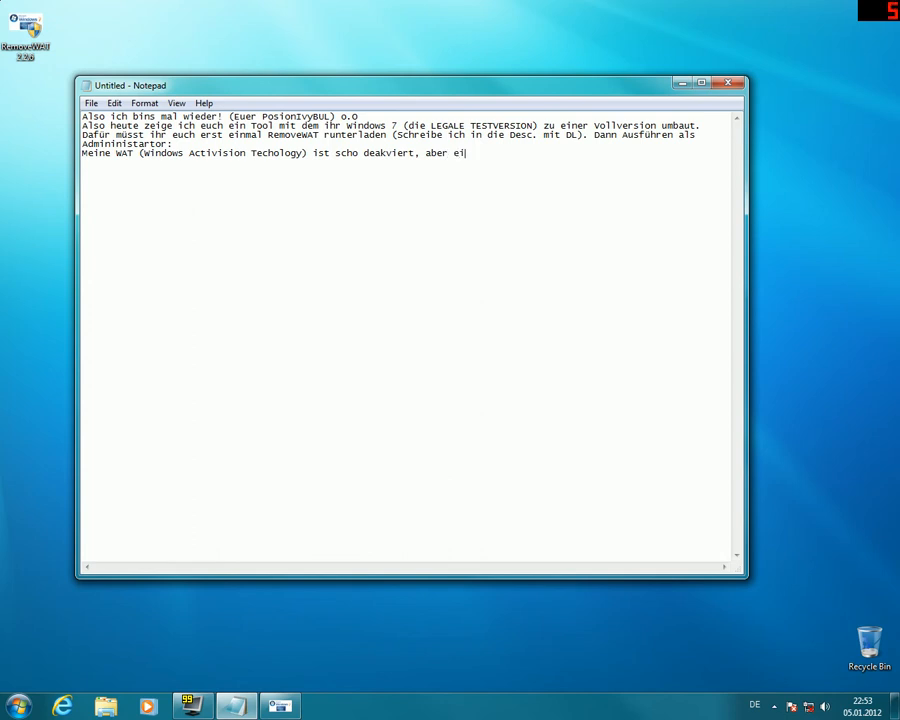
text(glich)
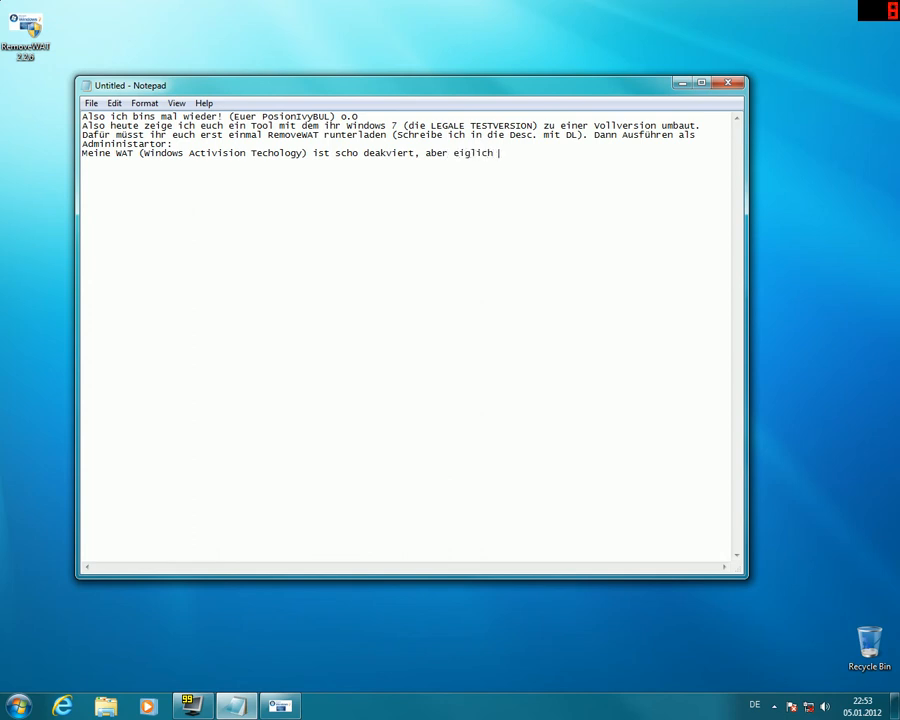
text(würde an dieser Stelle: Re)
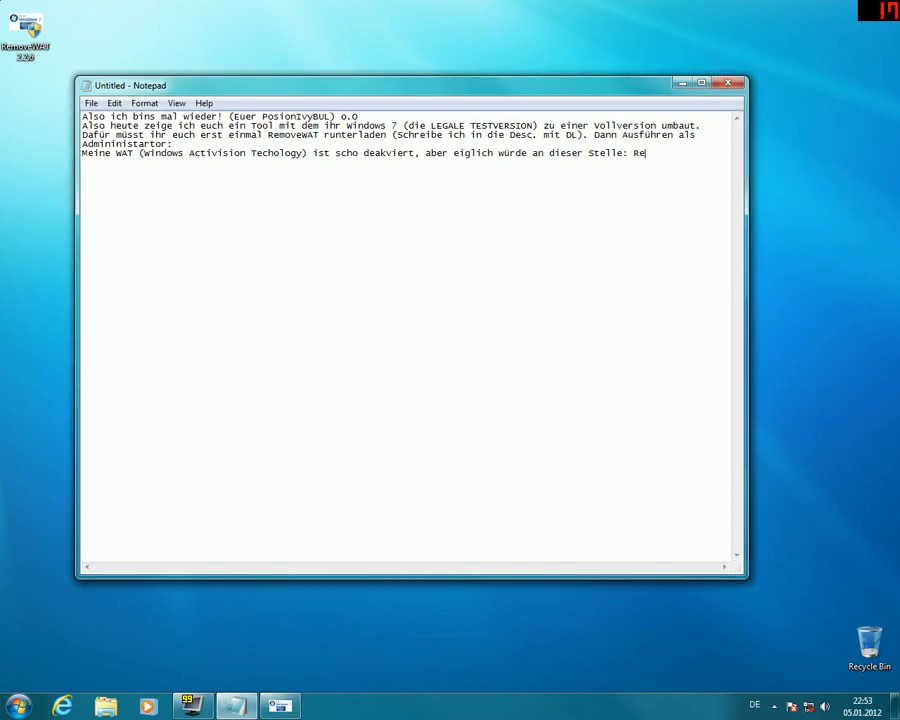
text(move WA)
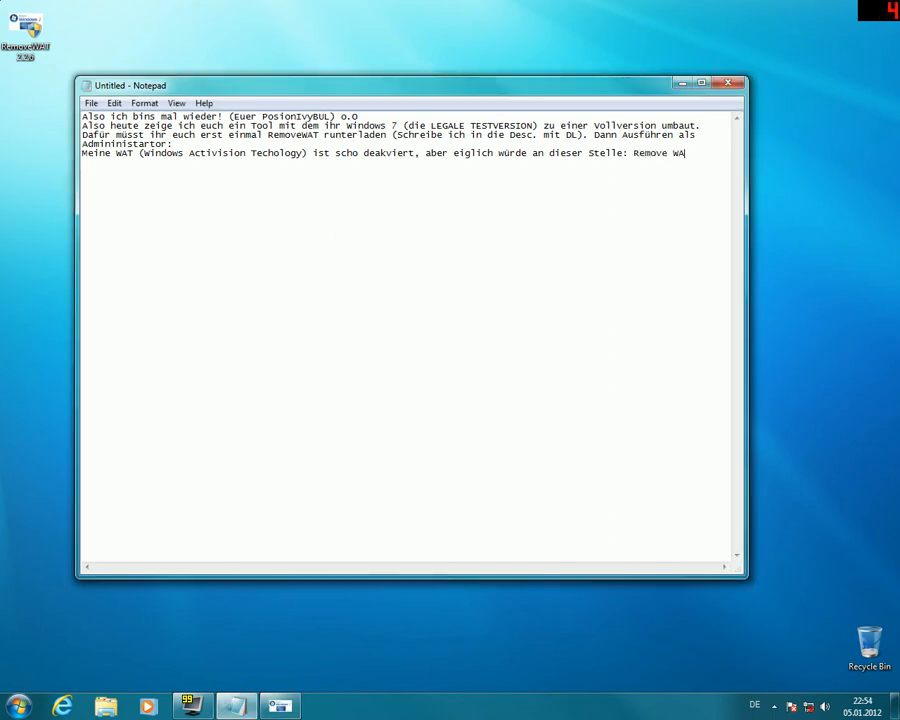
text(T)
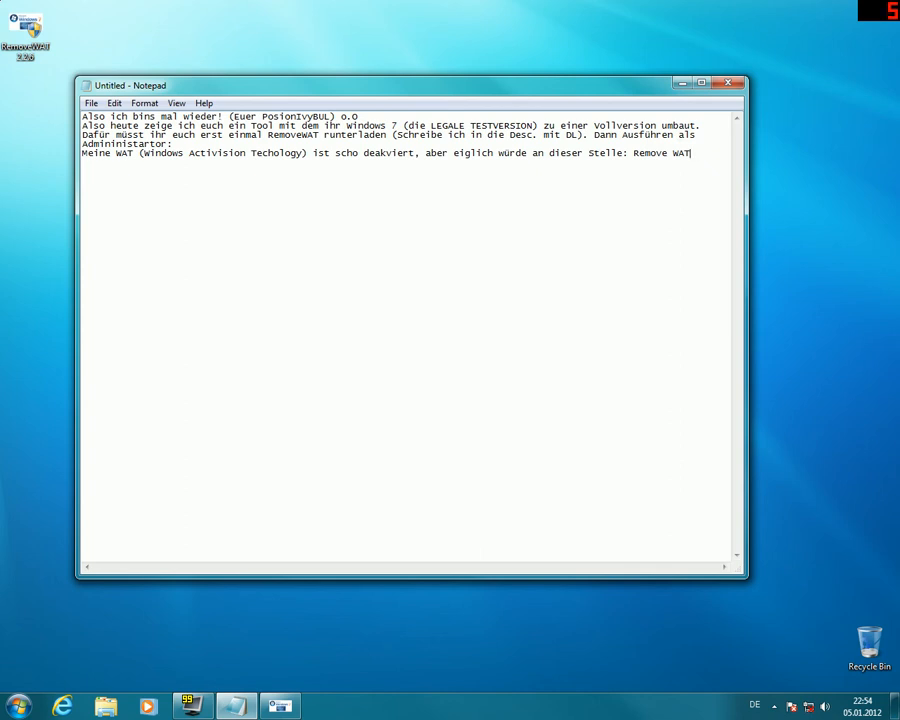
text(steh)
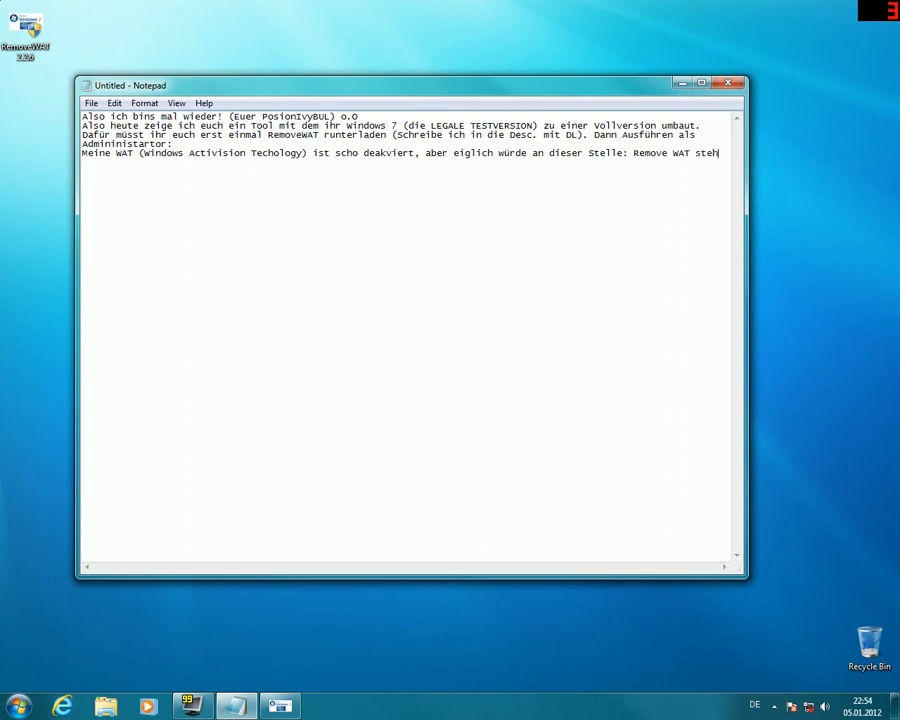